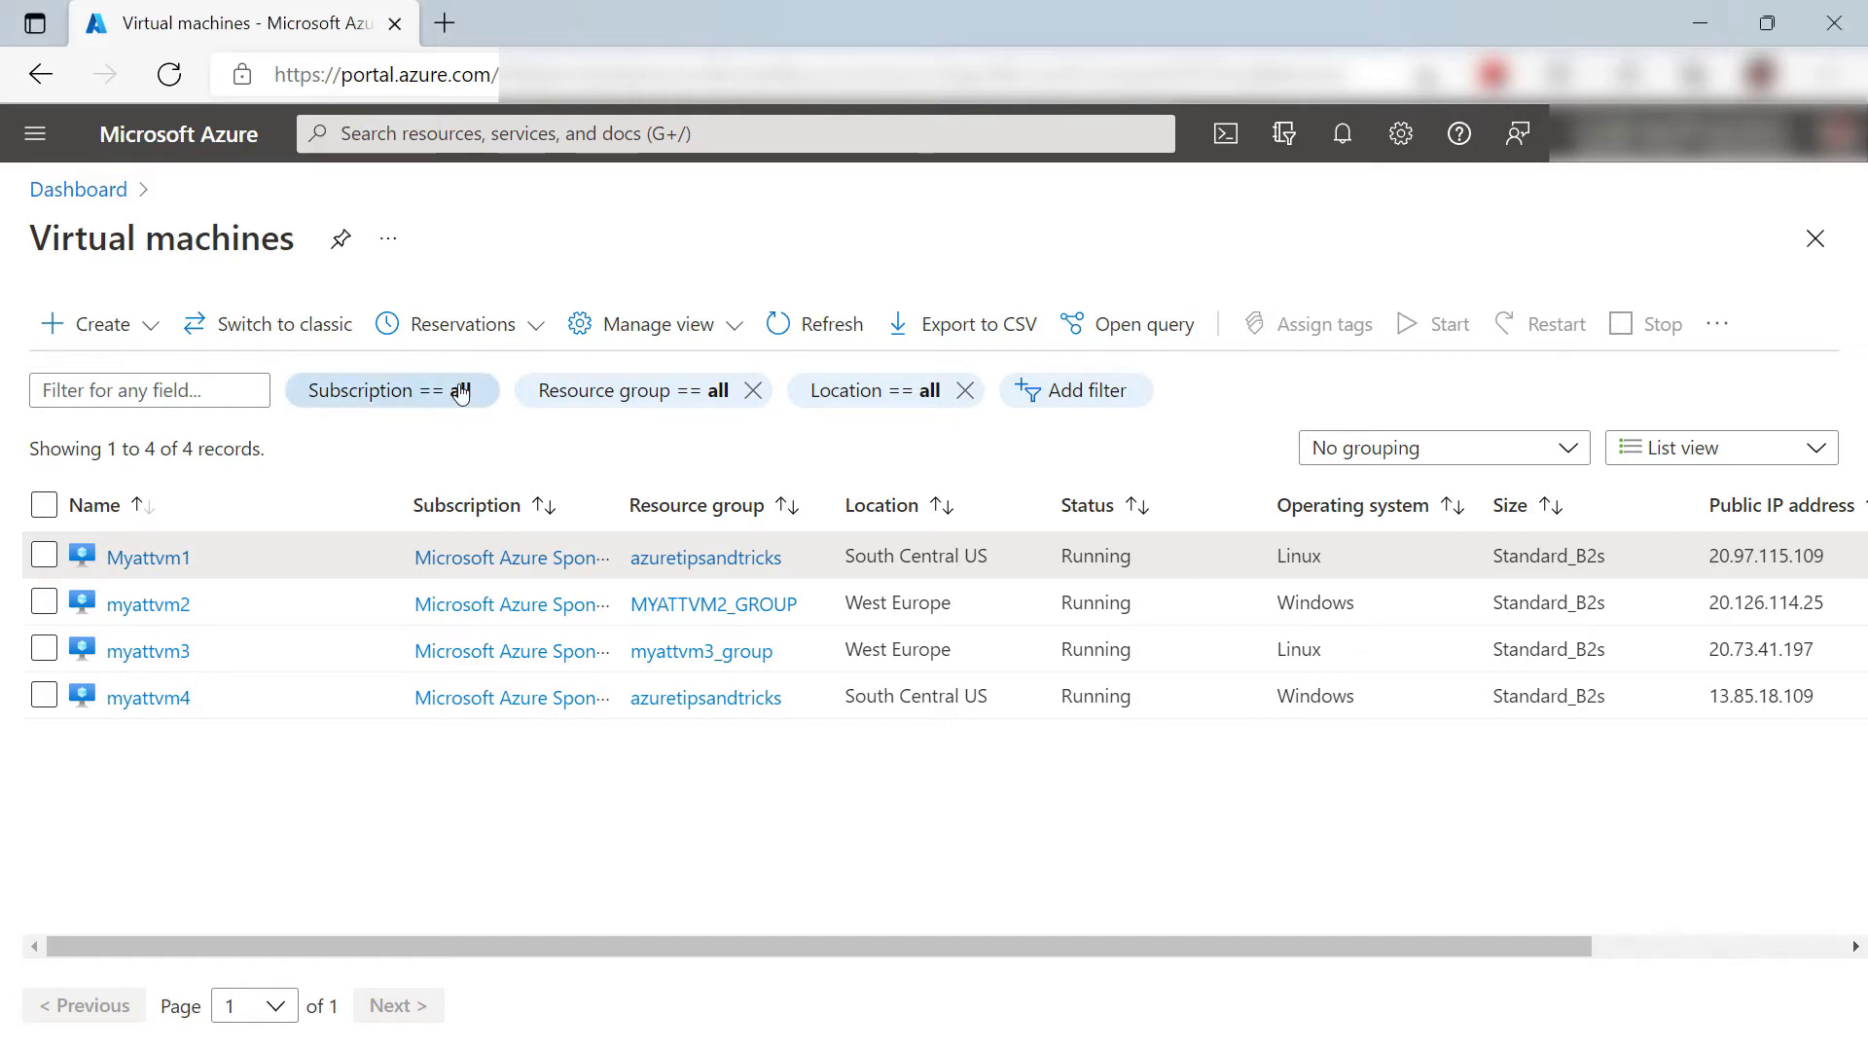
Step: Select Myattvm1 and myattvm2 in the list and confirm stopping both
left_click(132, 557)
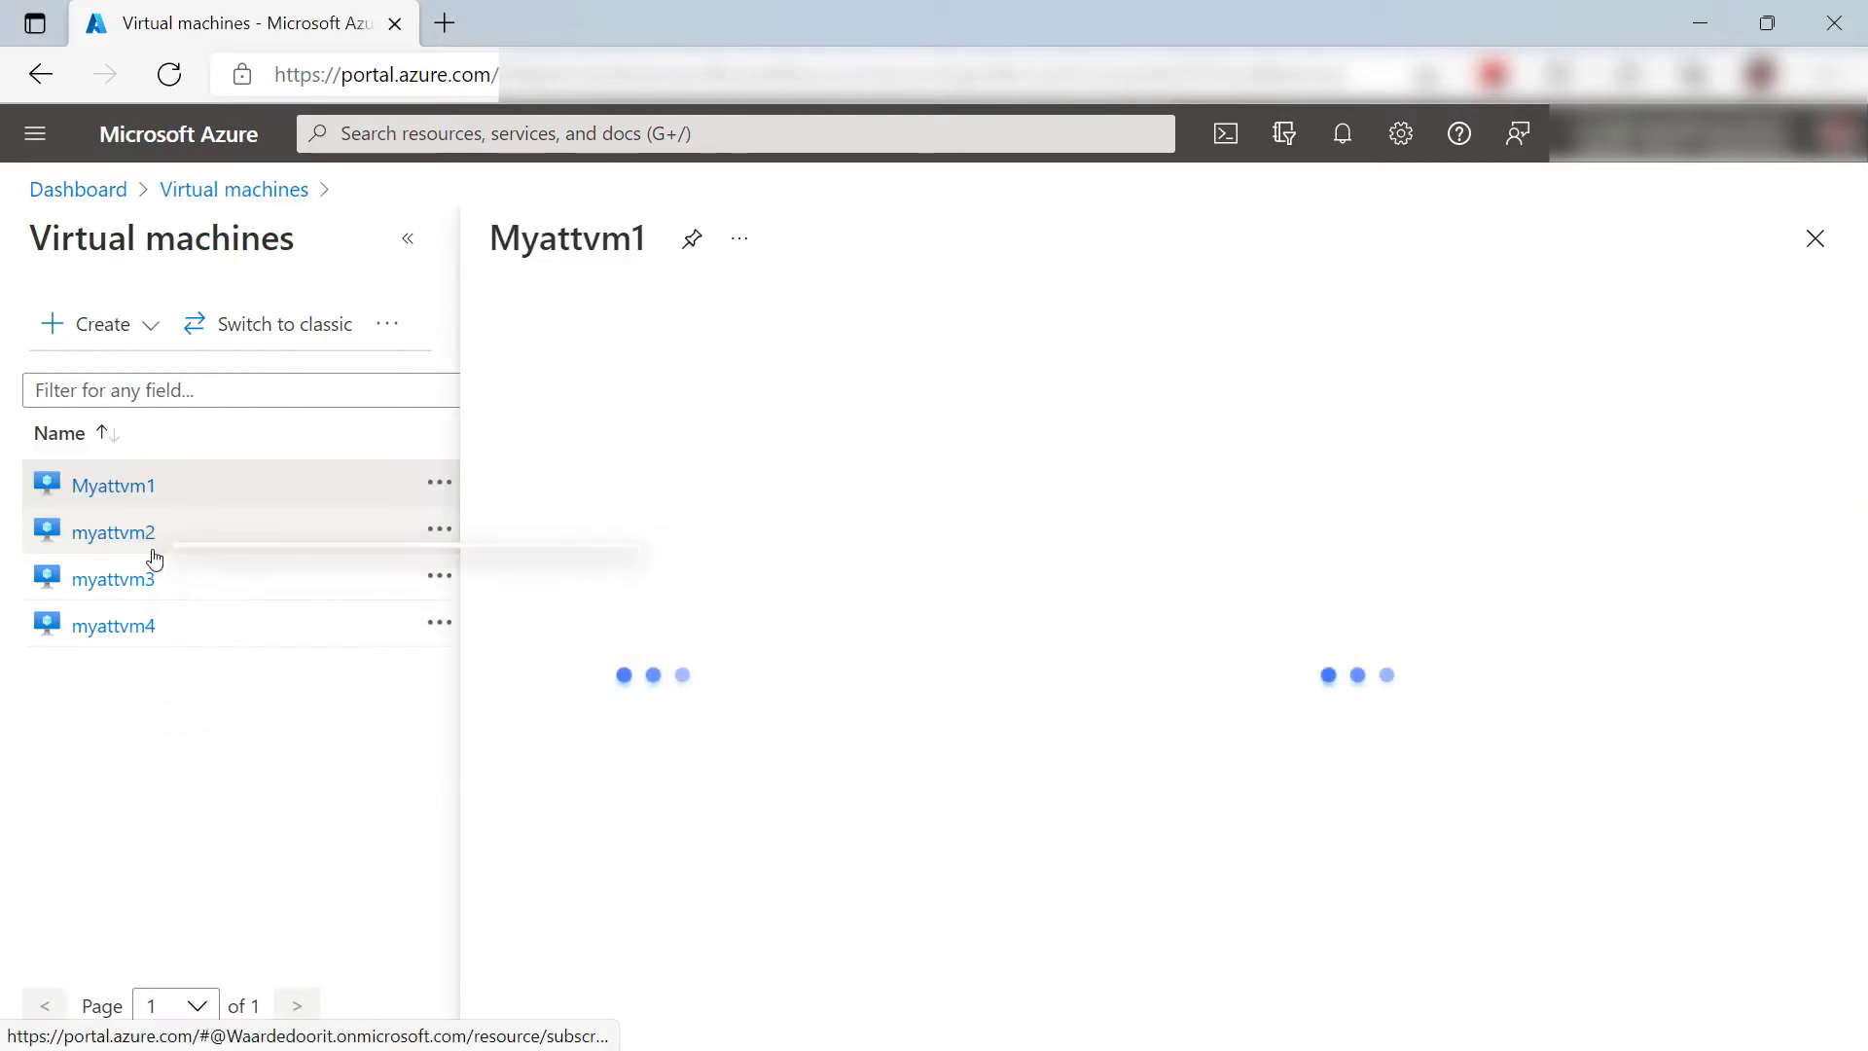
left_click(113, 485)
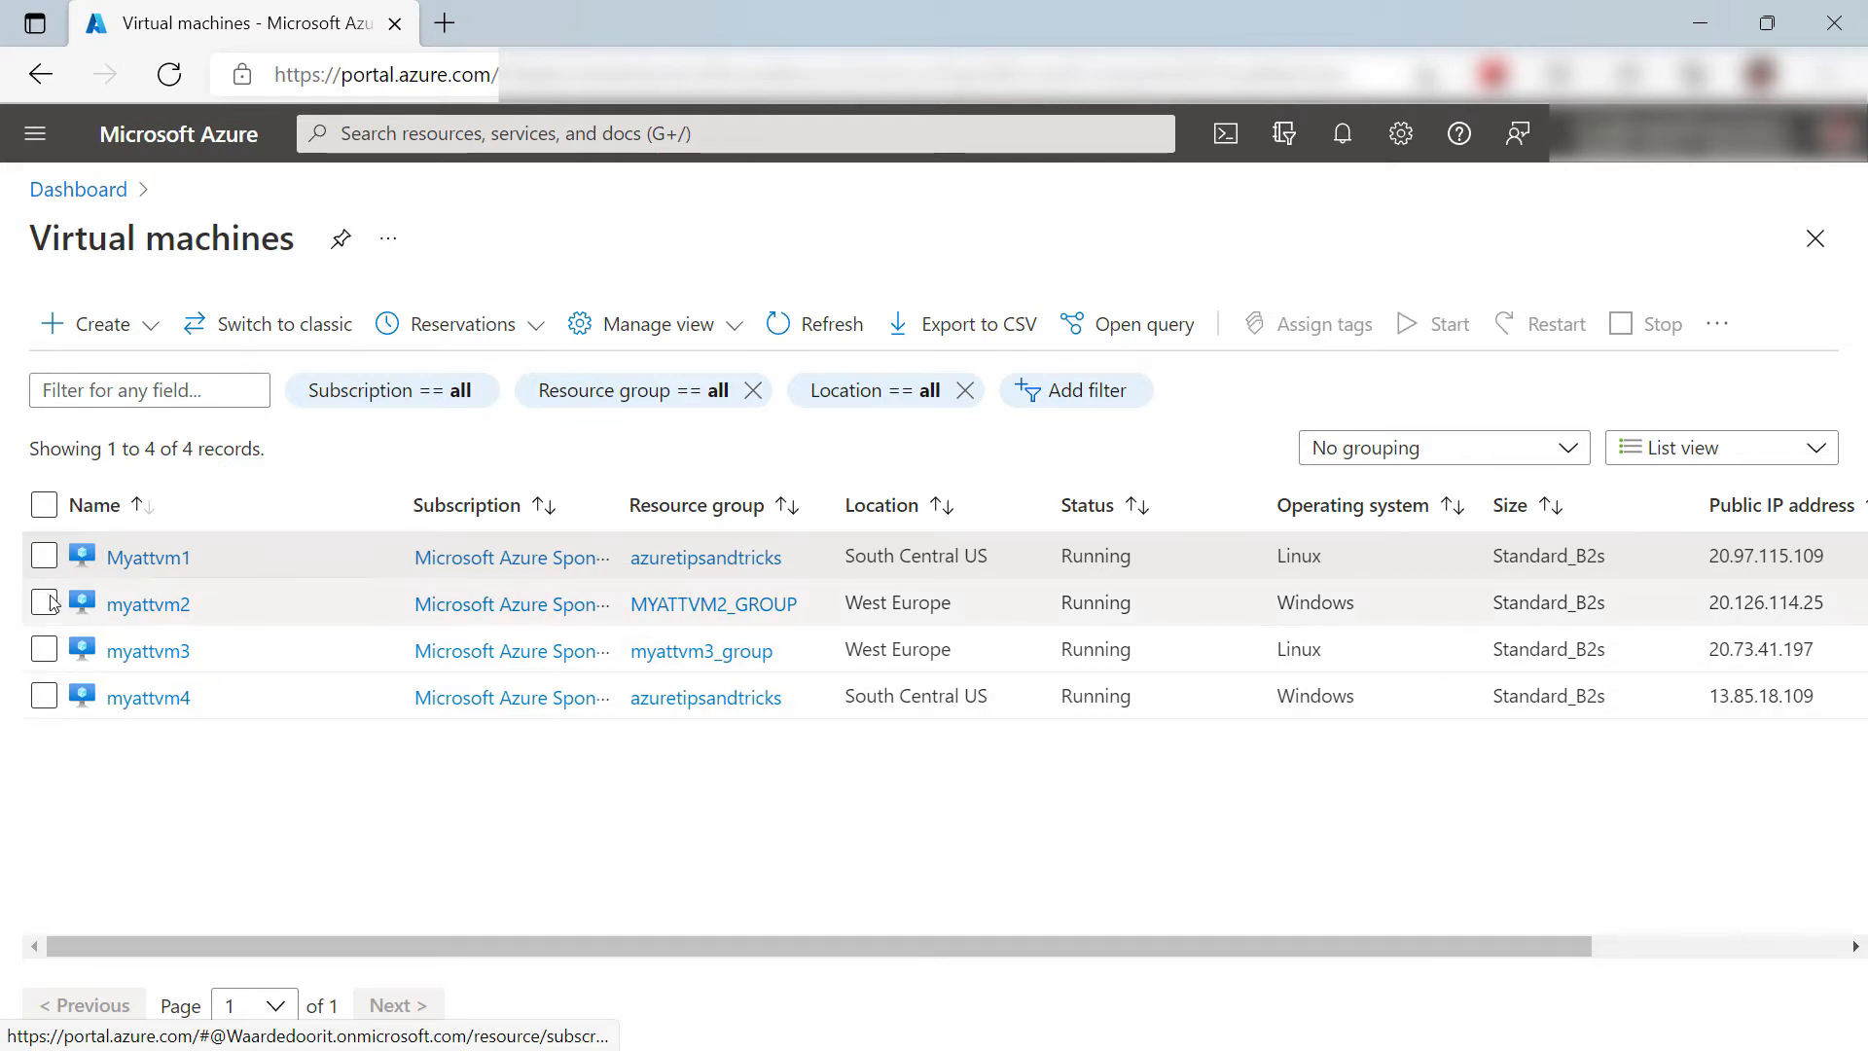
left_click(43, 603)
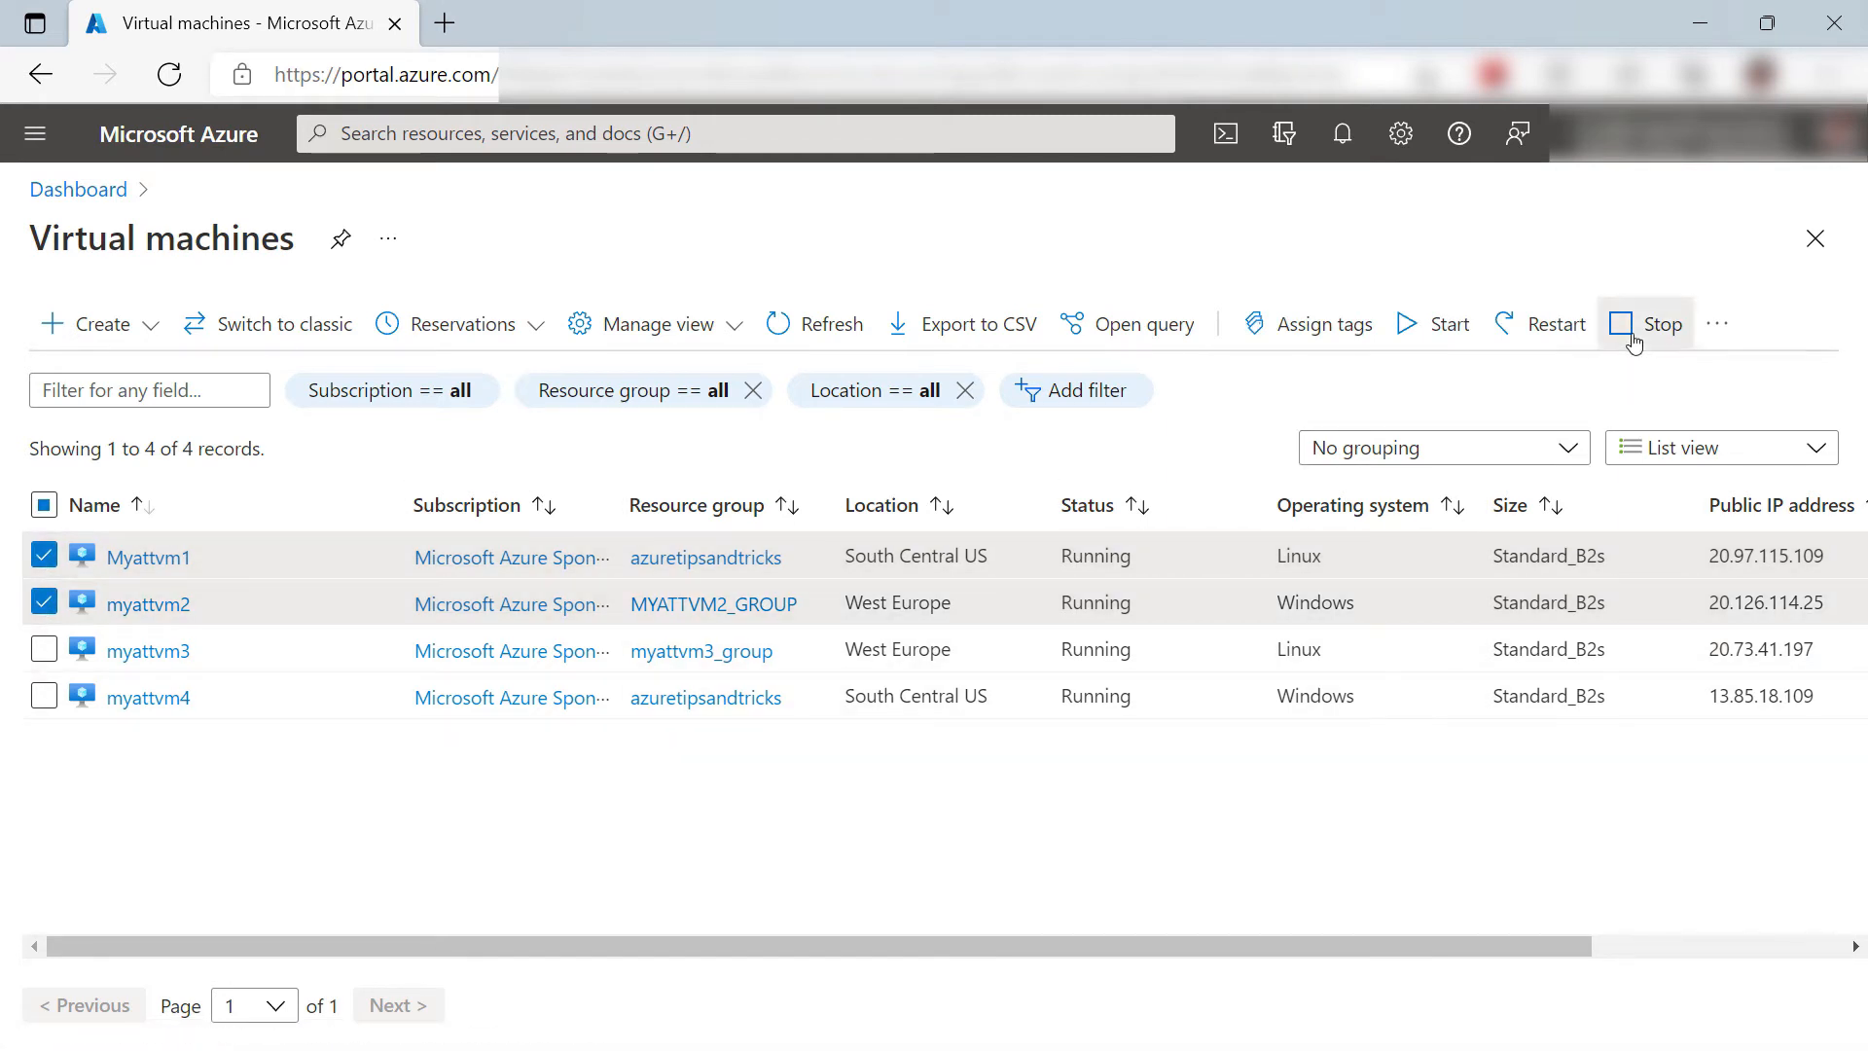
left_click(1647, 323)
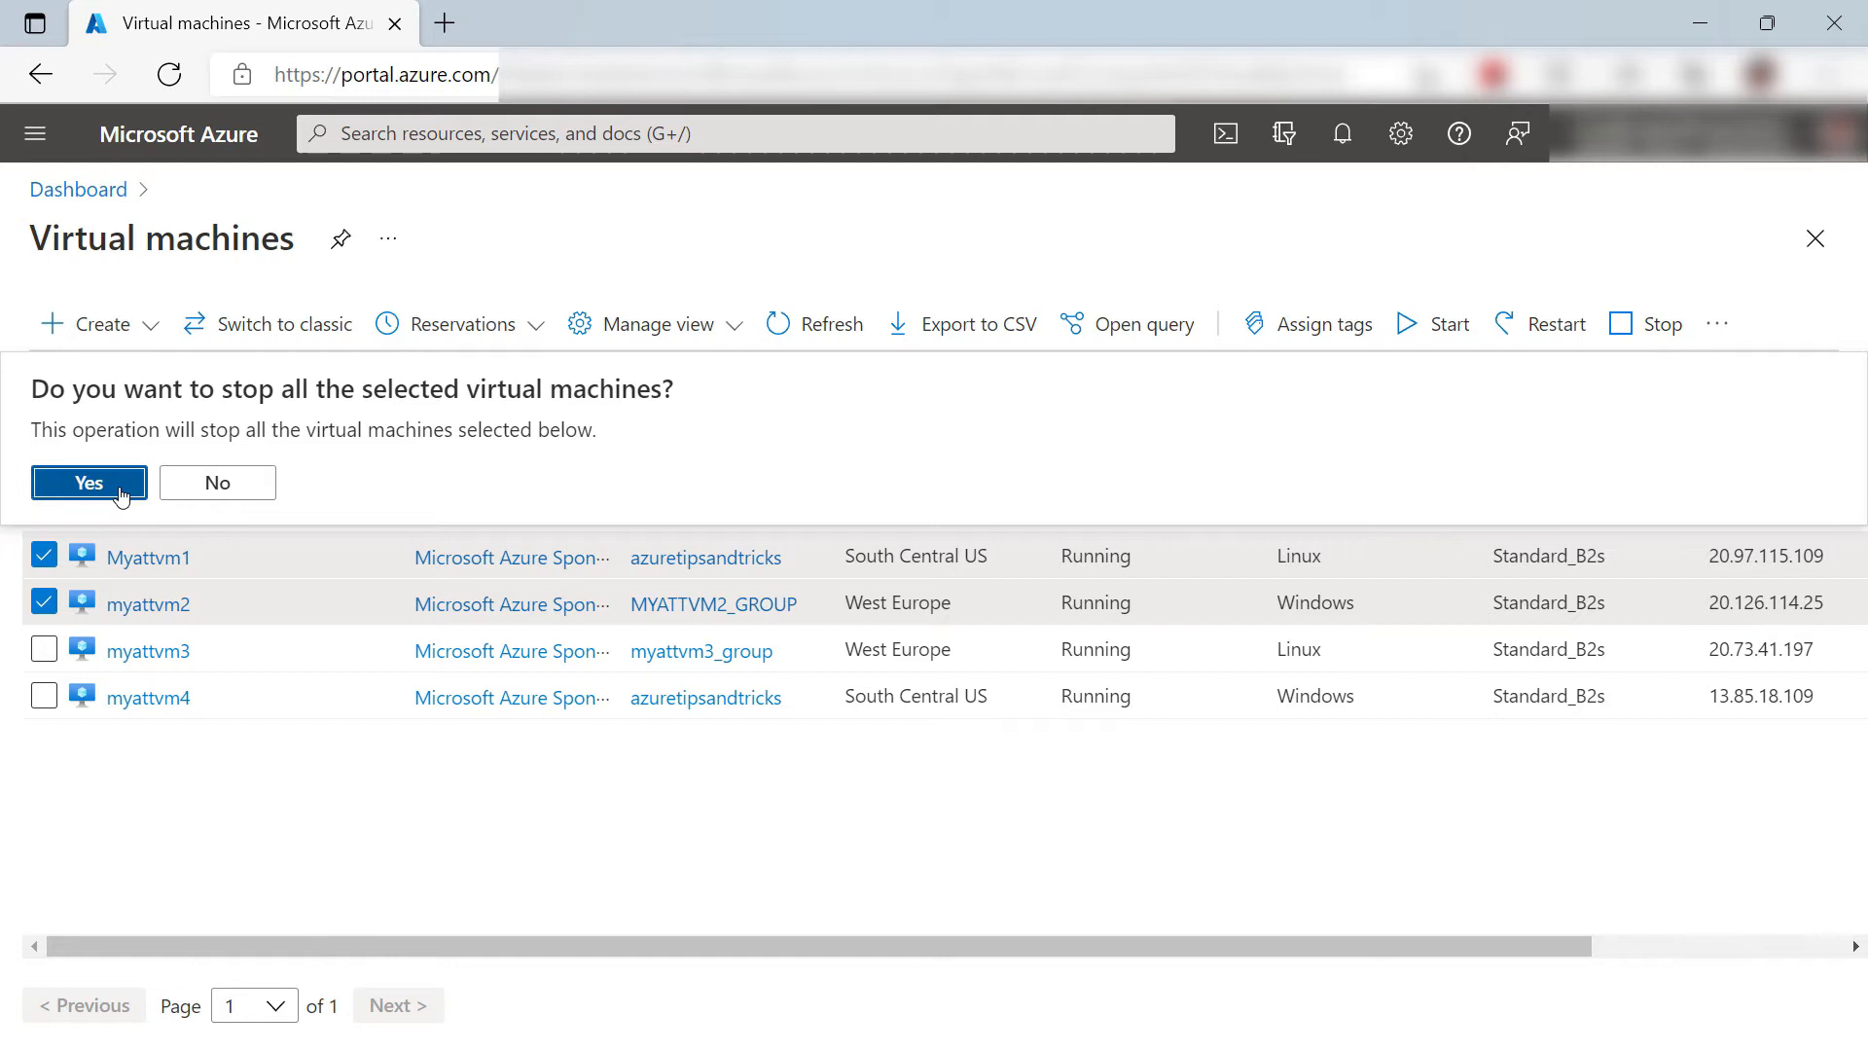
left_click(43, 514)
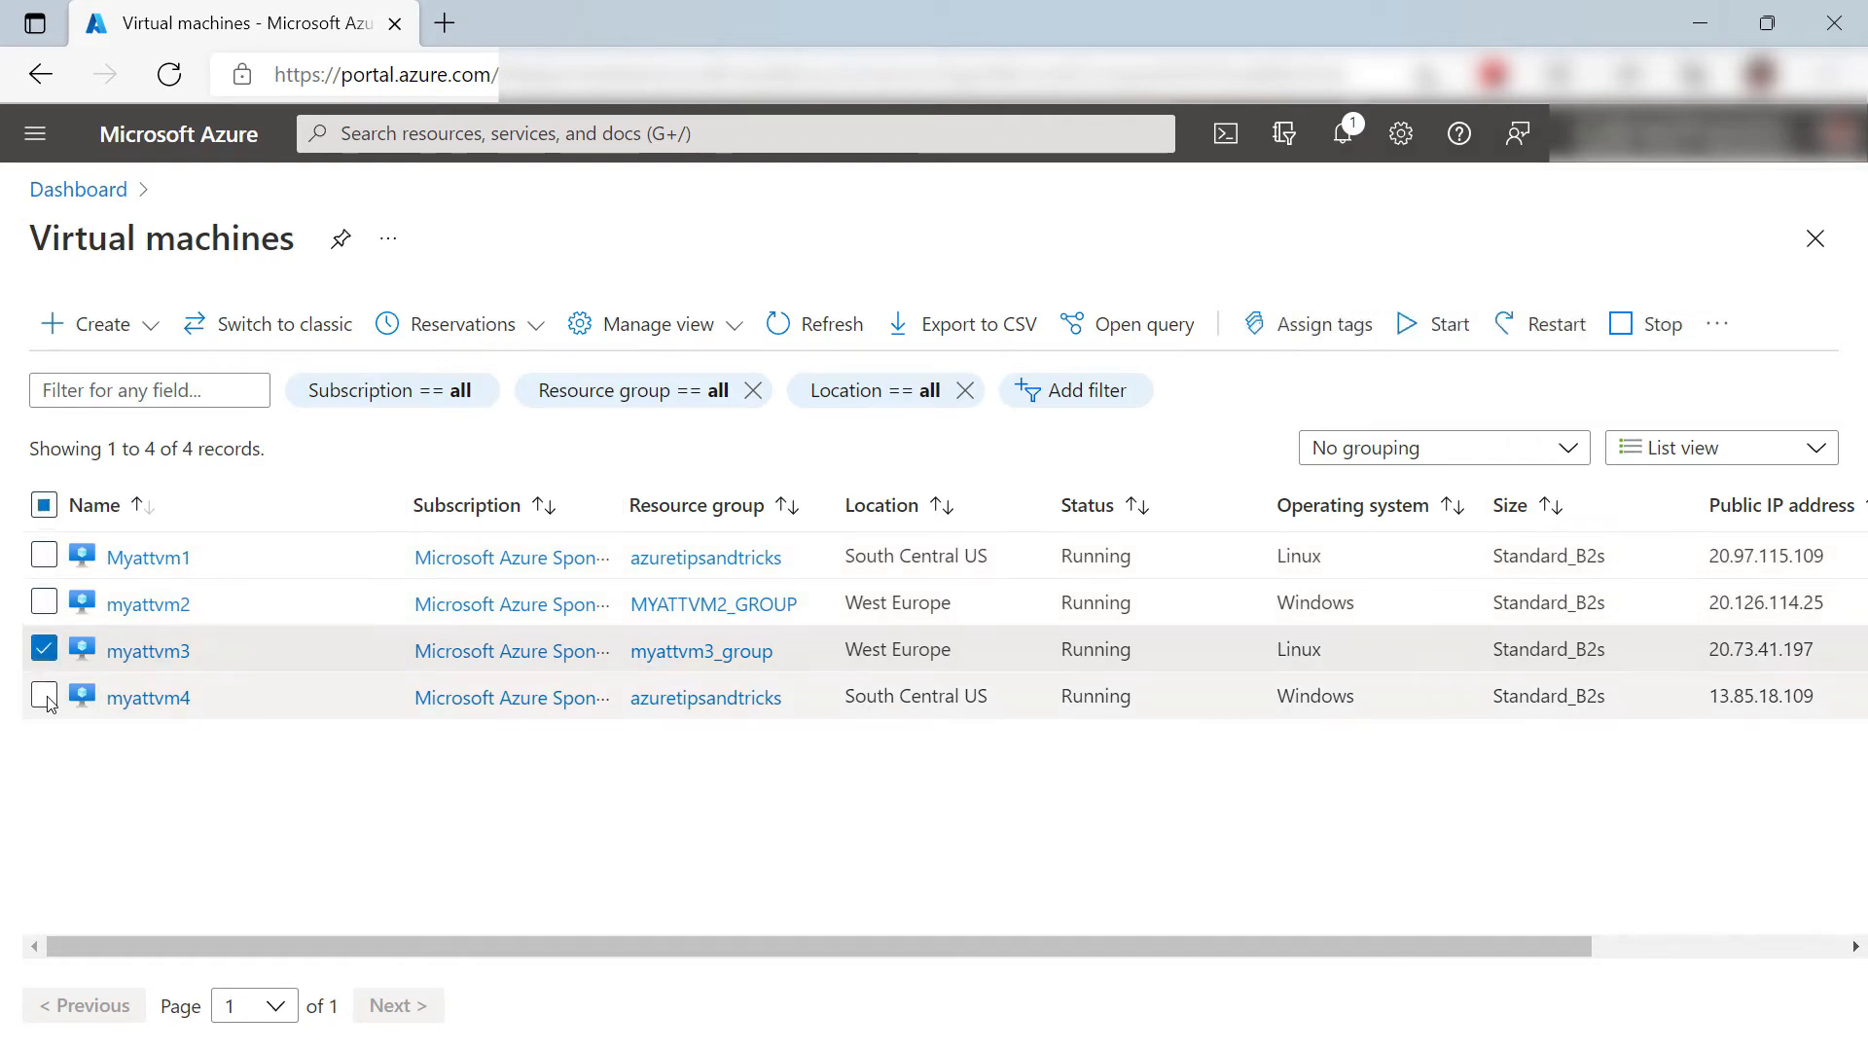
Step: Select myattvm3 and myattvm4, confirm restarting both, then select every machine
left_click(45, 695)
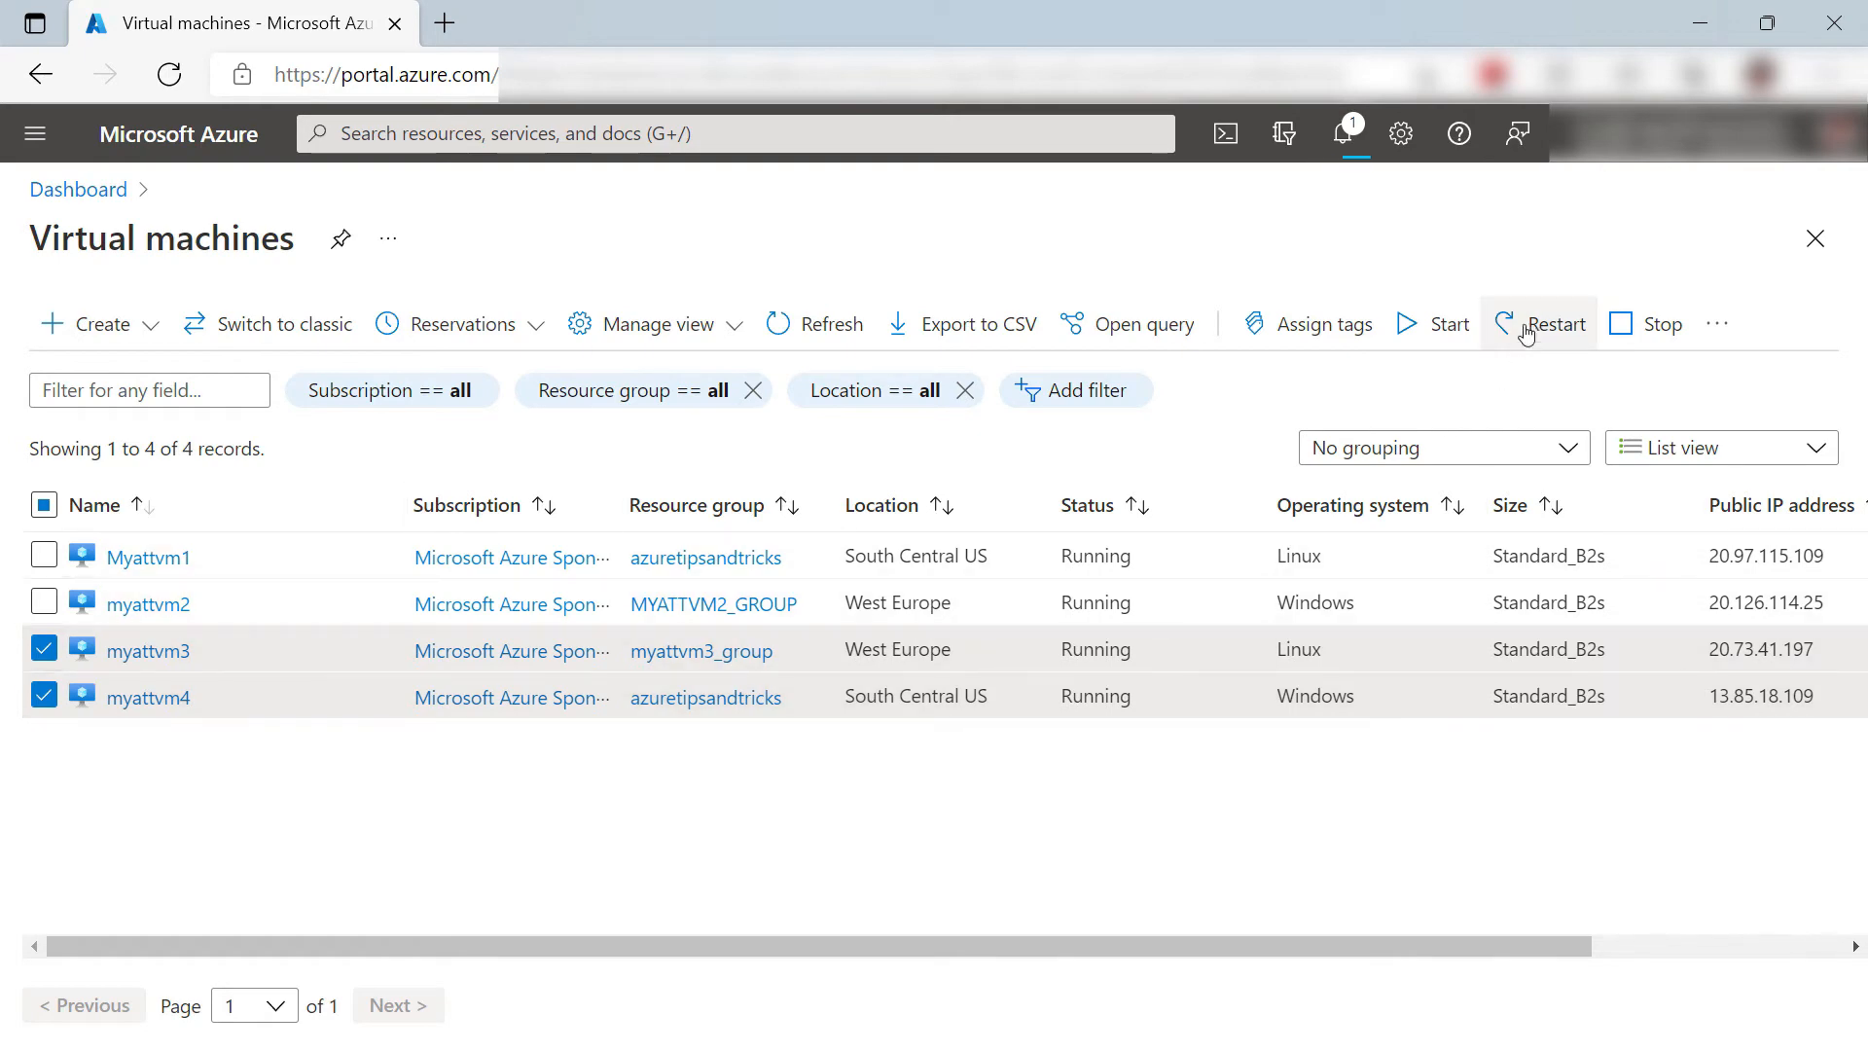
left_click(1539, 323)
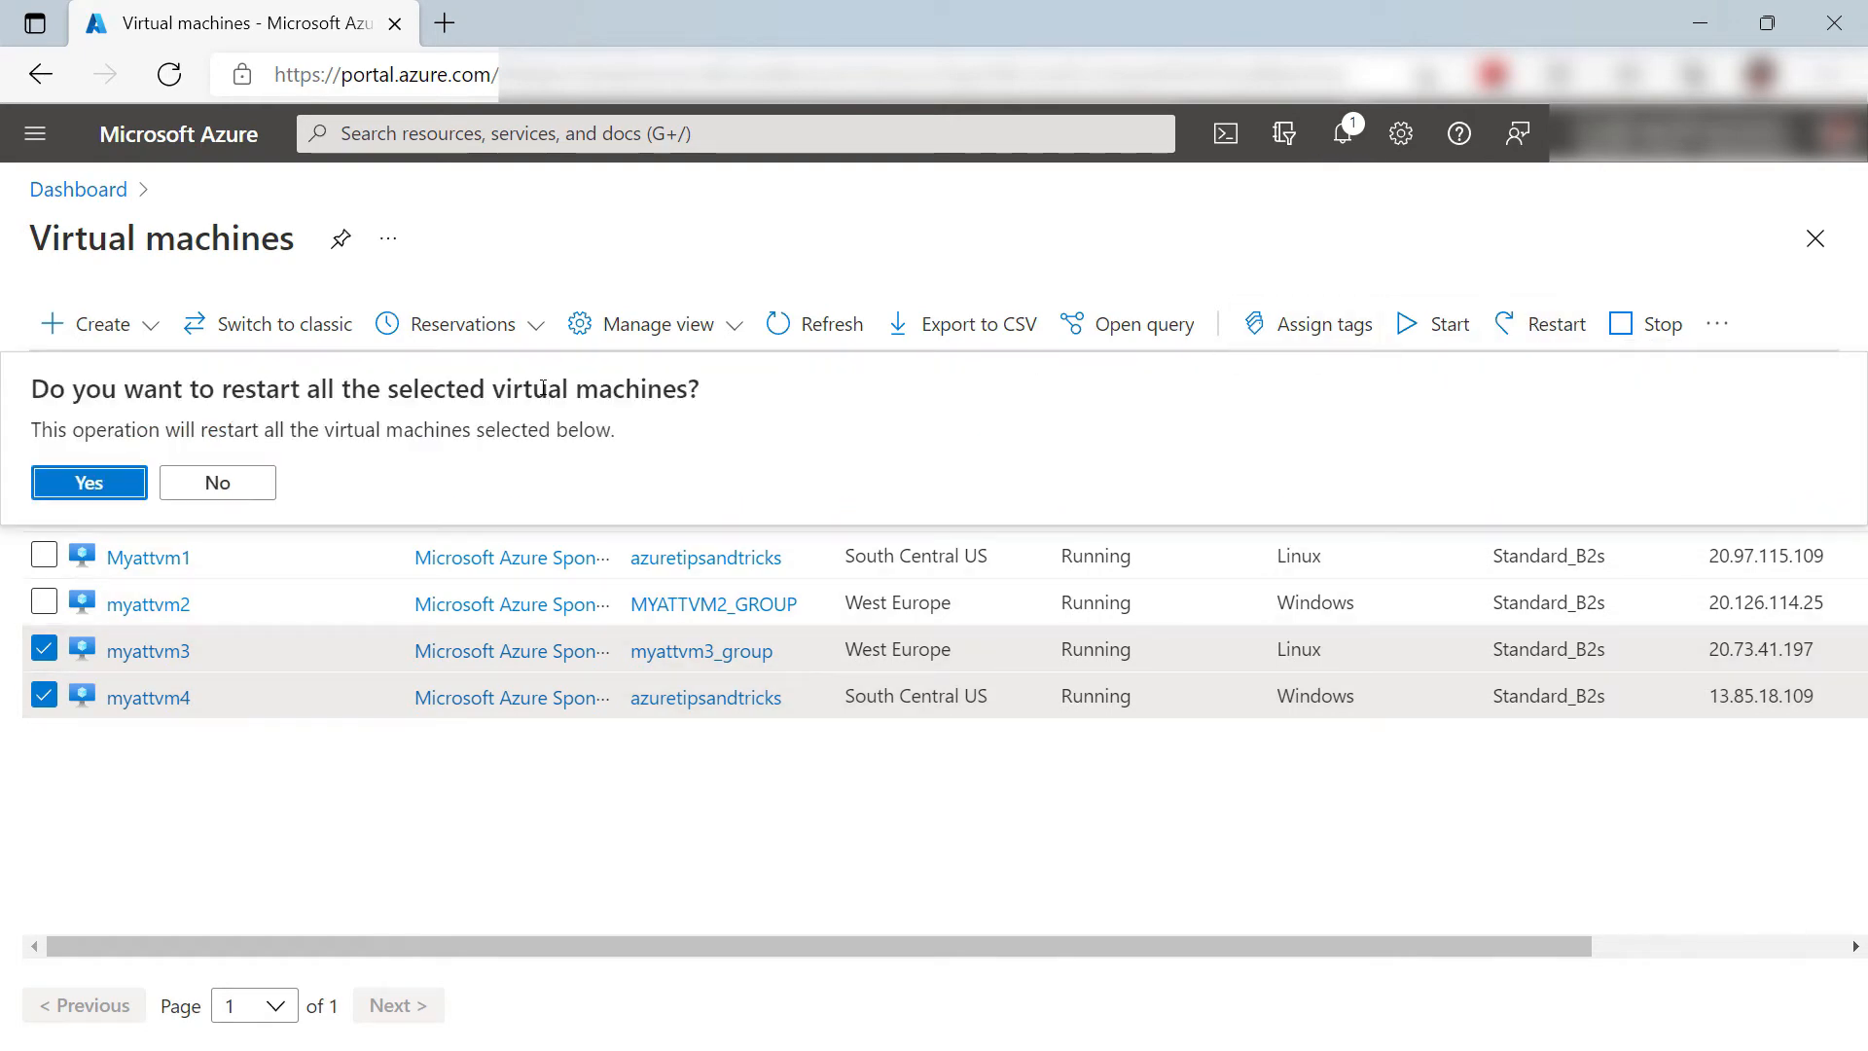
left_click(88, 482)
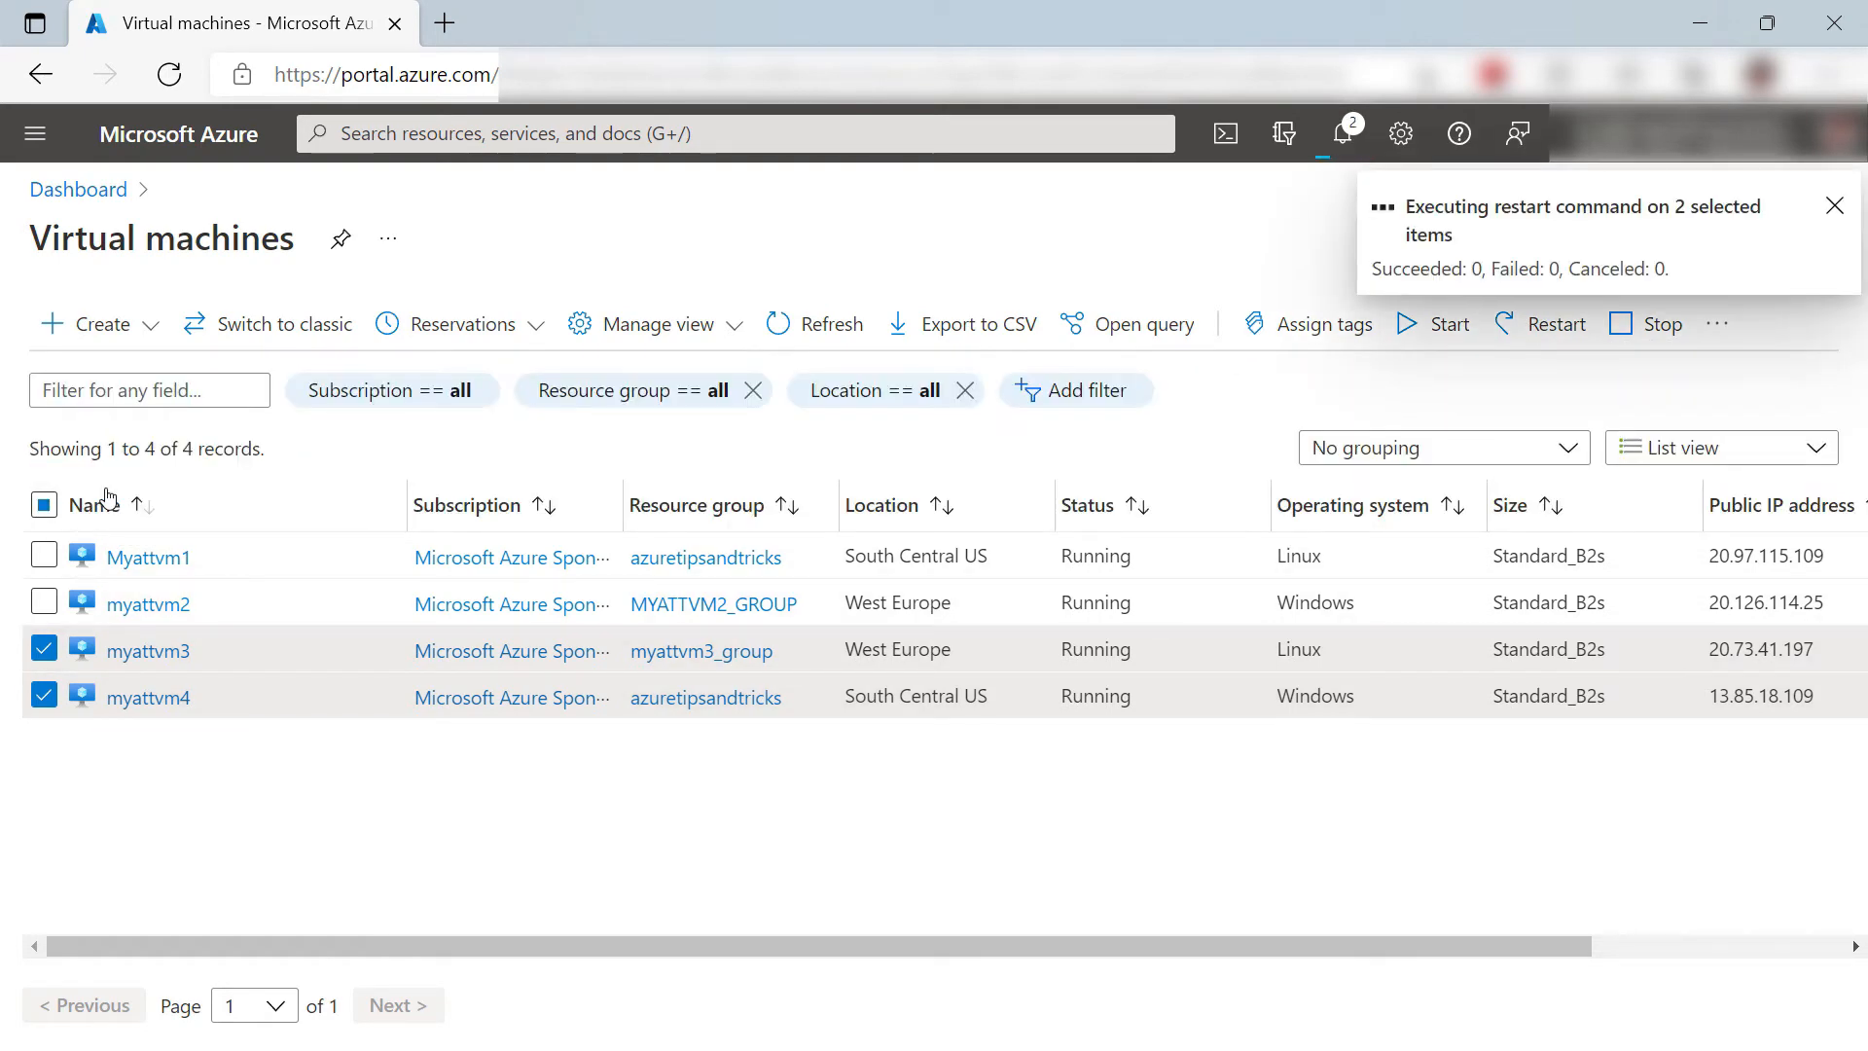
left_click(45, 531)
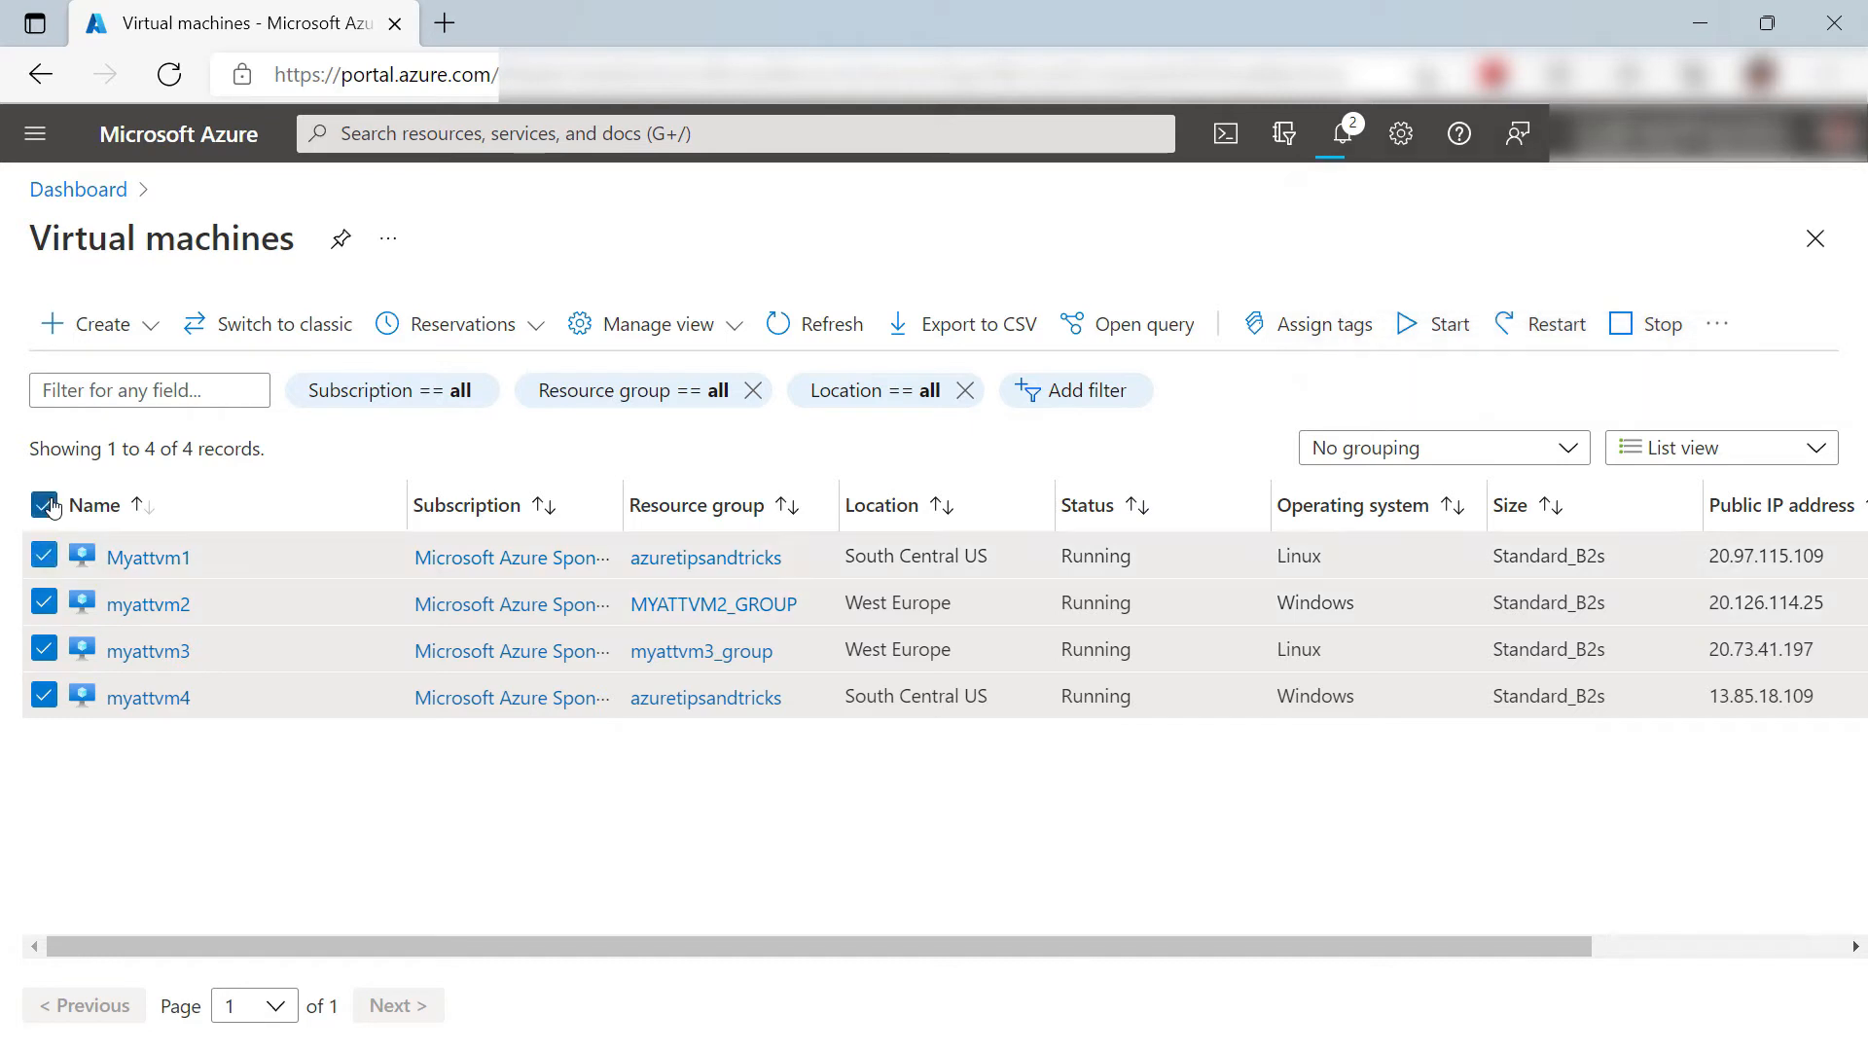
Step: Reselect only Myattvm1 and myattvm2 and start Delete from the overflow commands
left_click(42, 506)
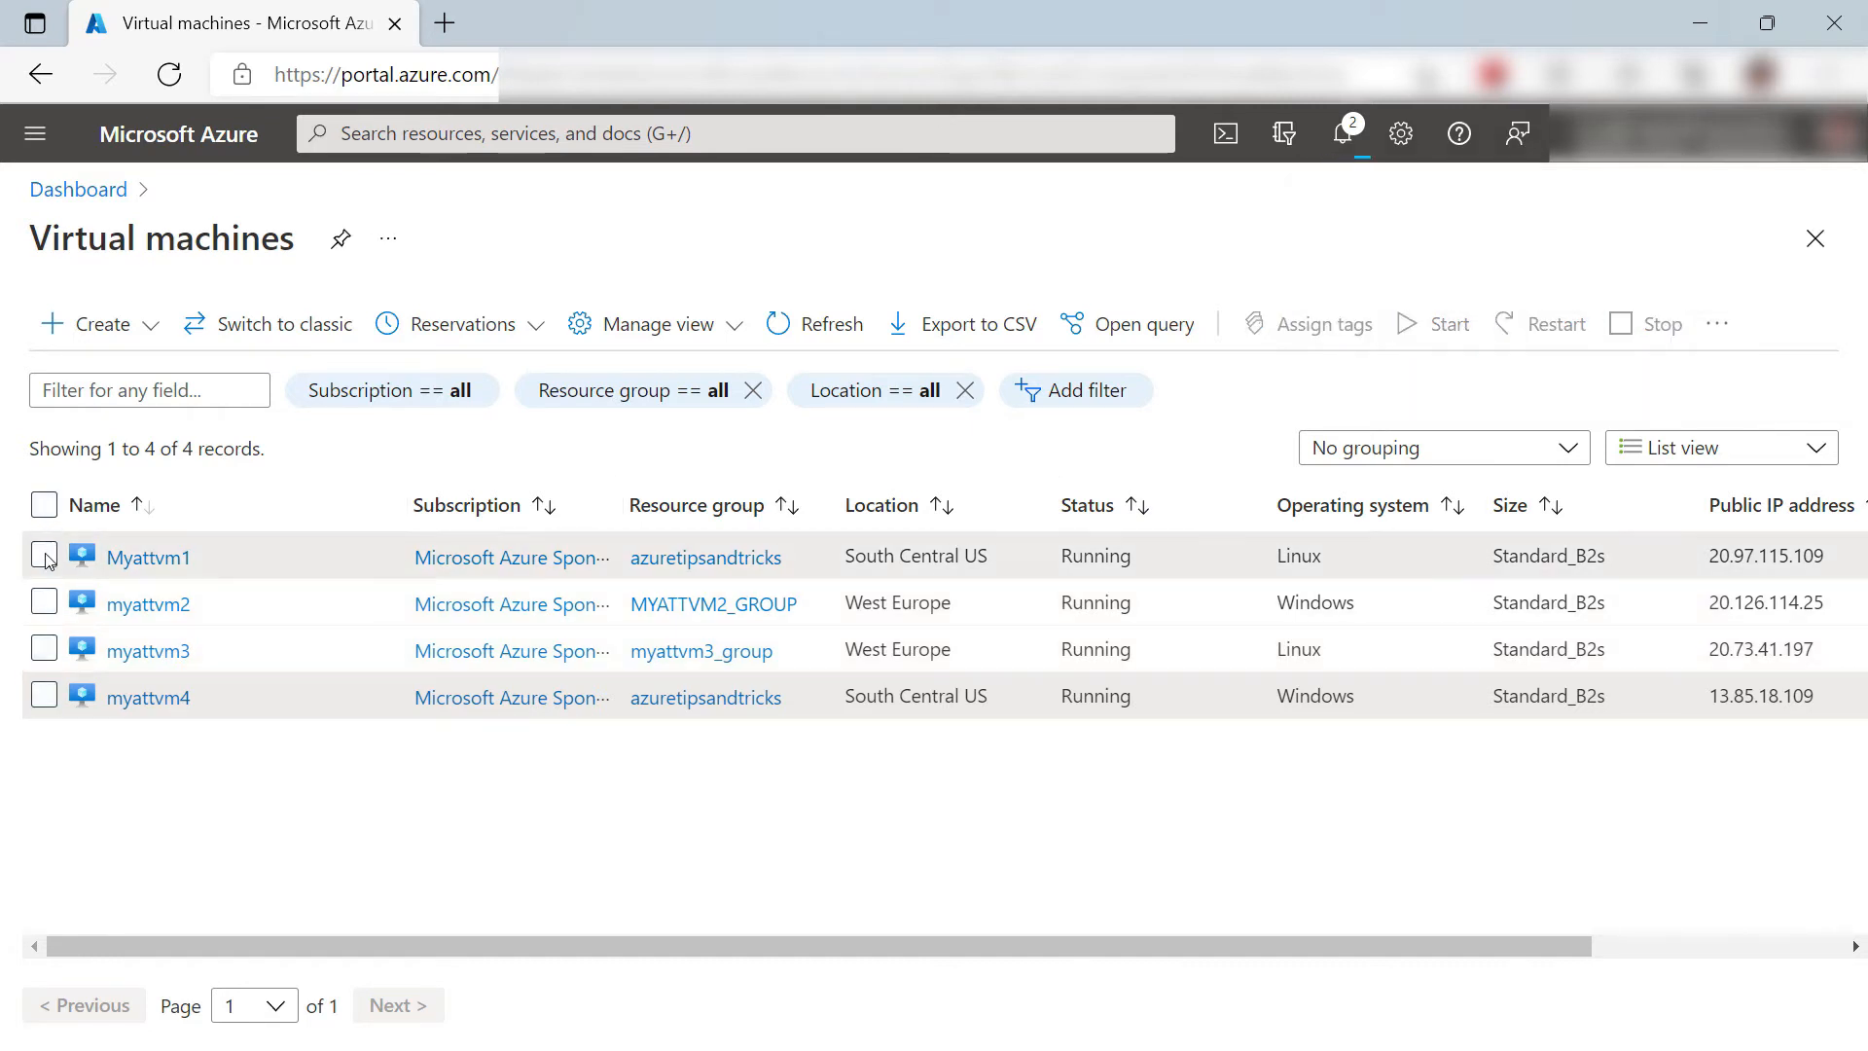
left_click(43, 557)
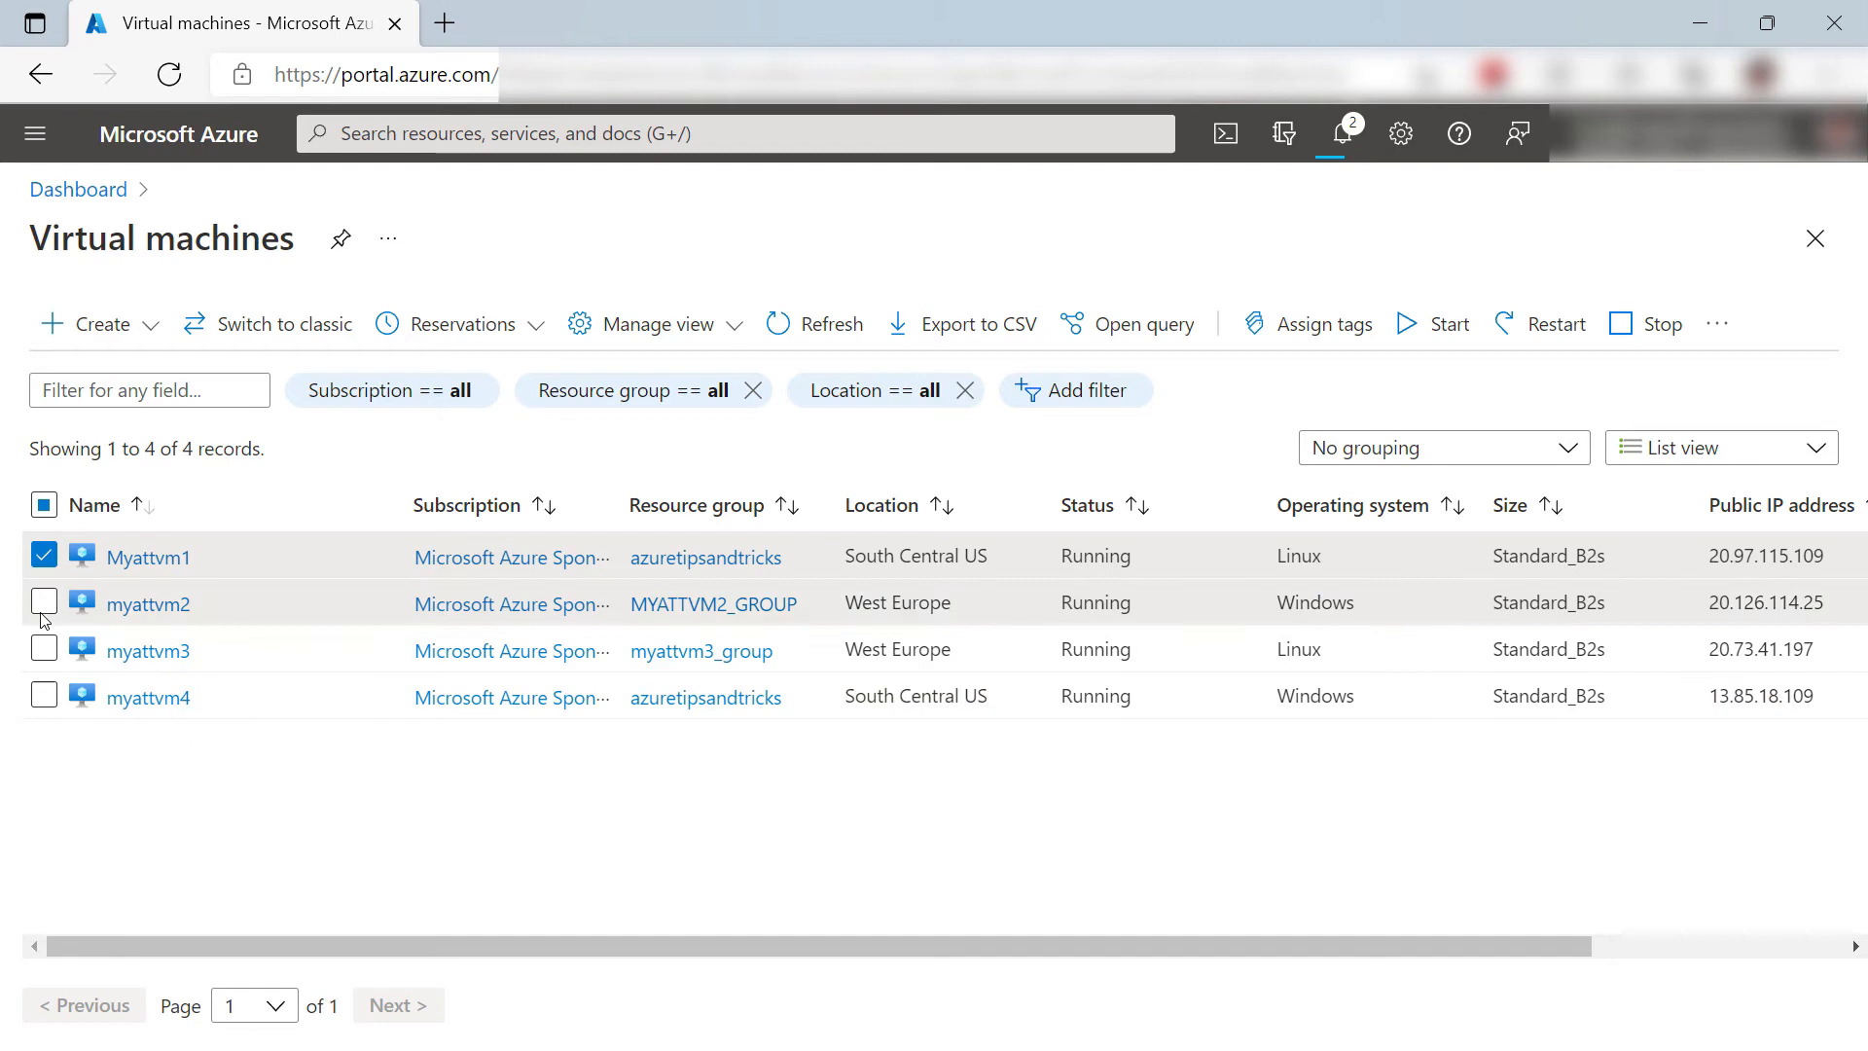
left_click(43, 603)
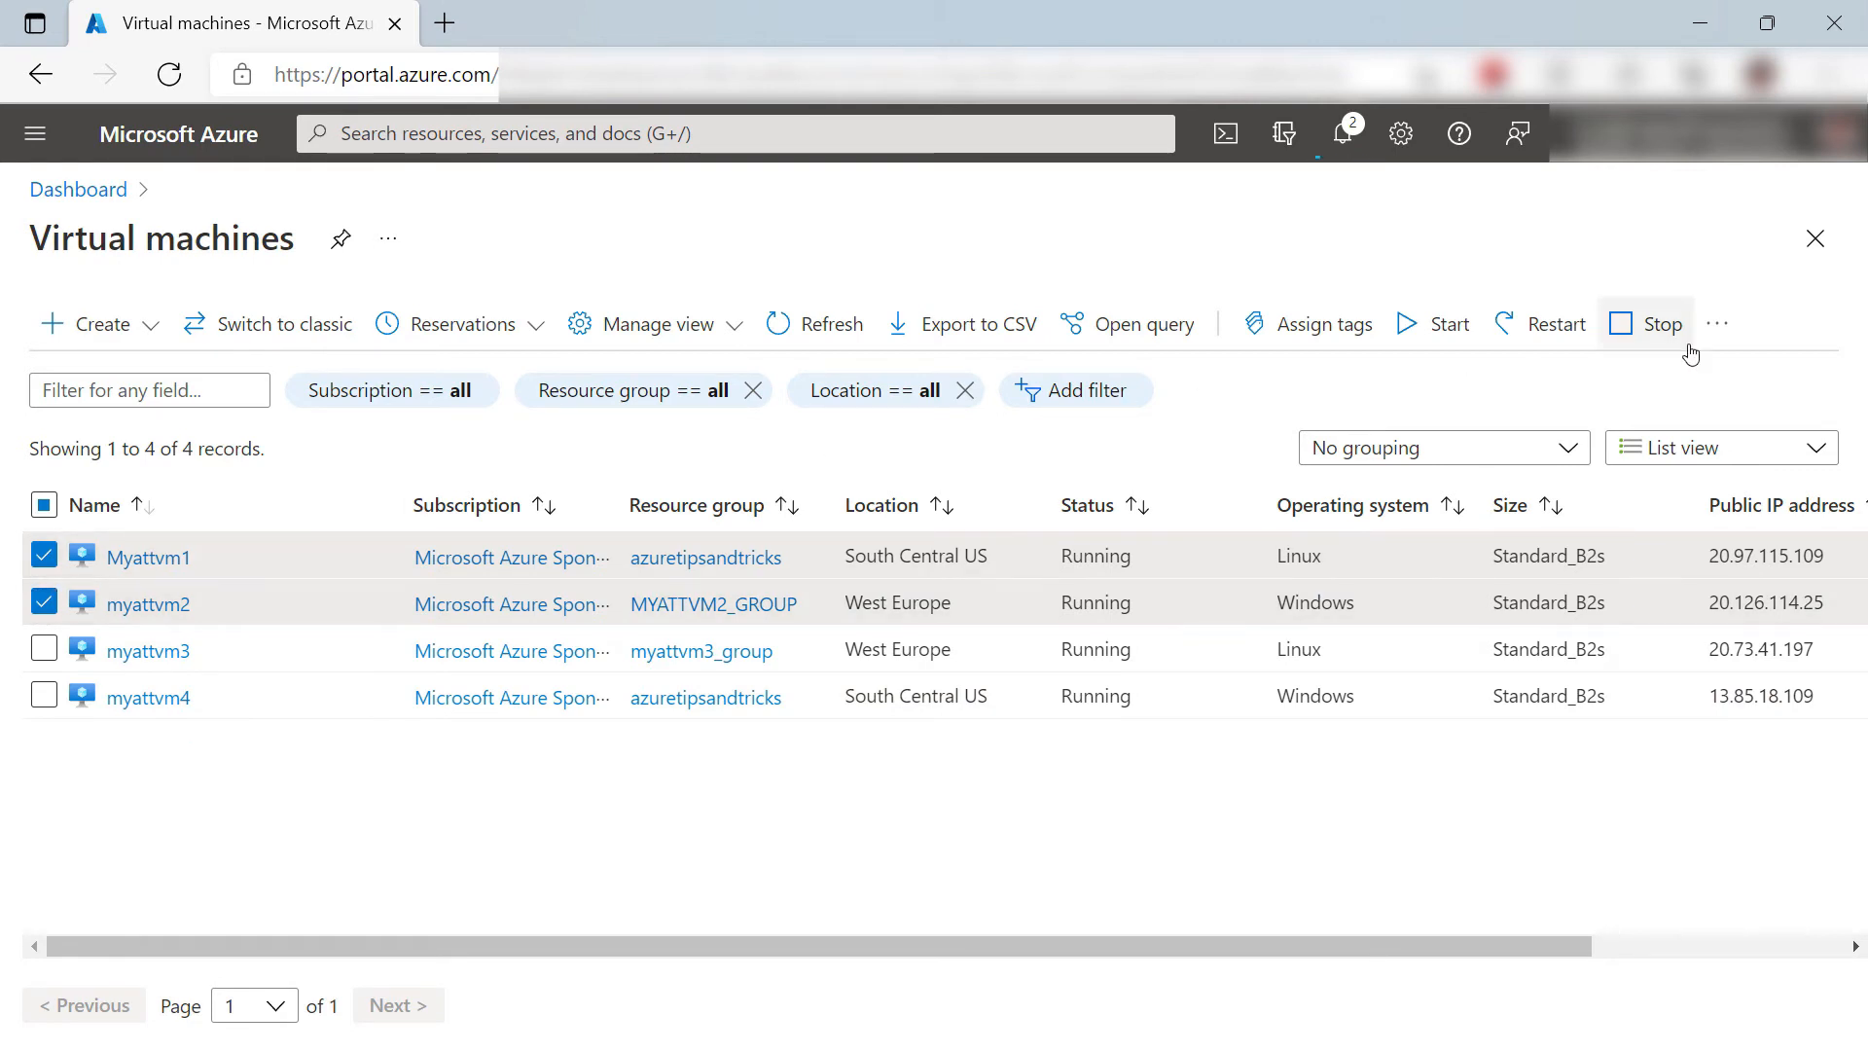
left_click(1717, 323)
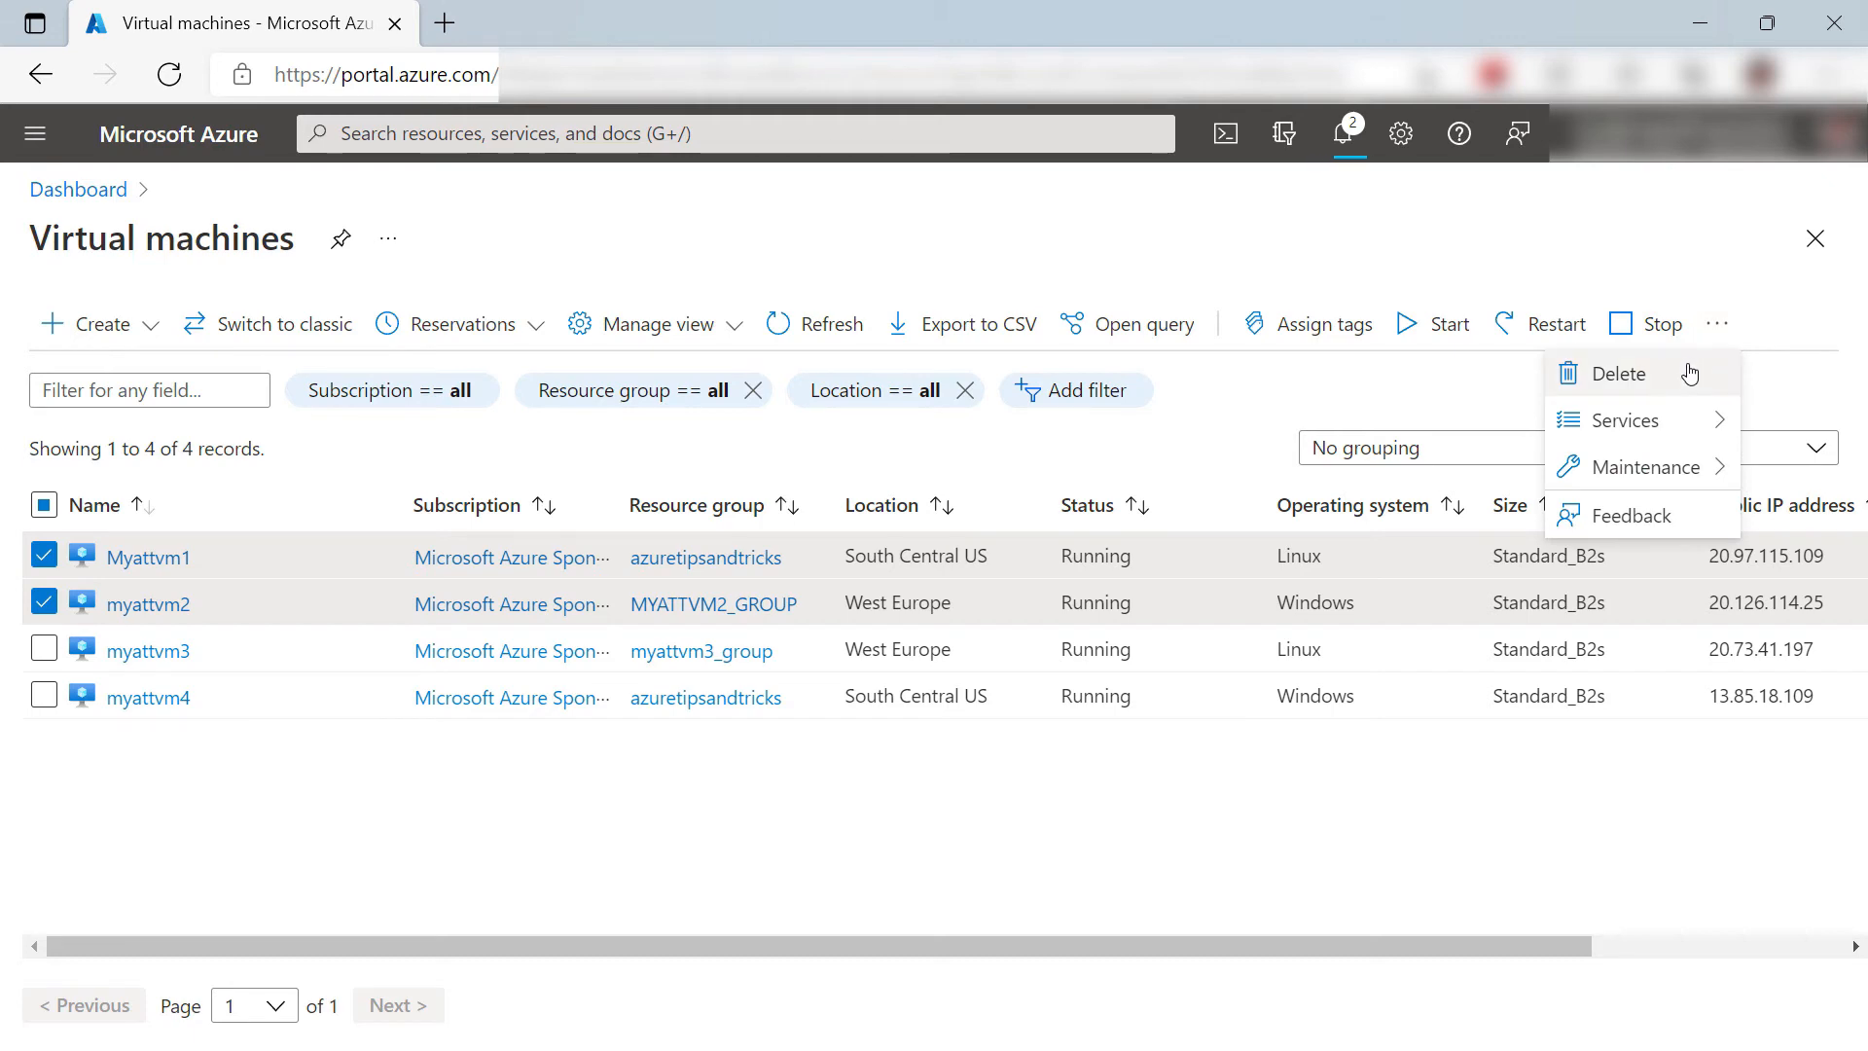
left_click(1617, 374)
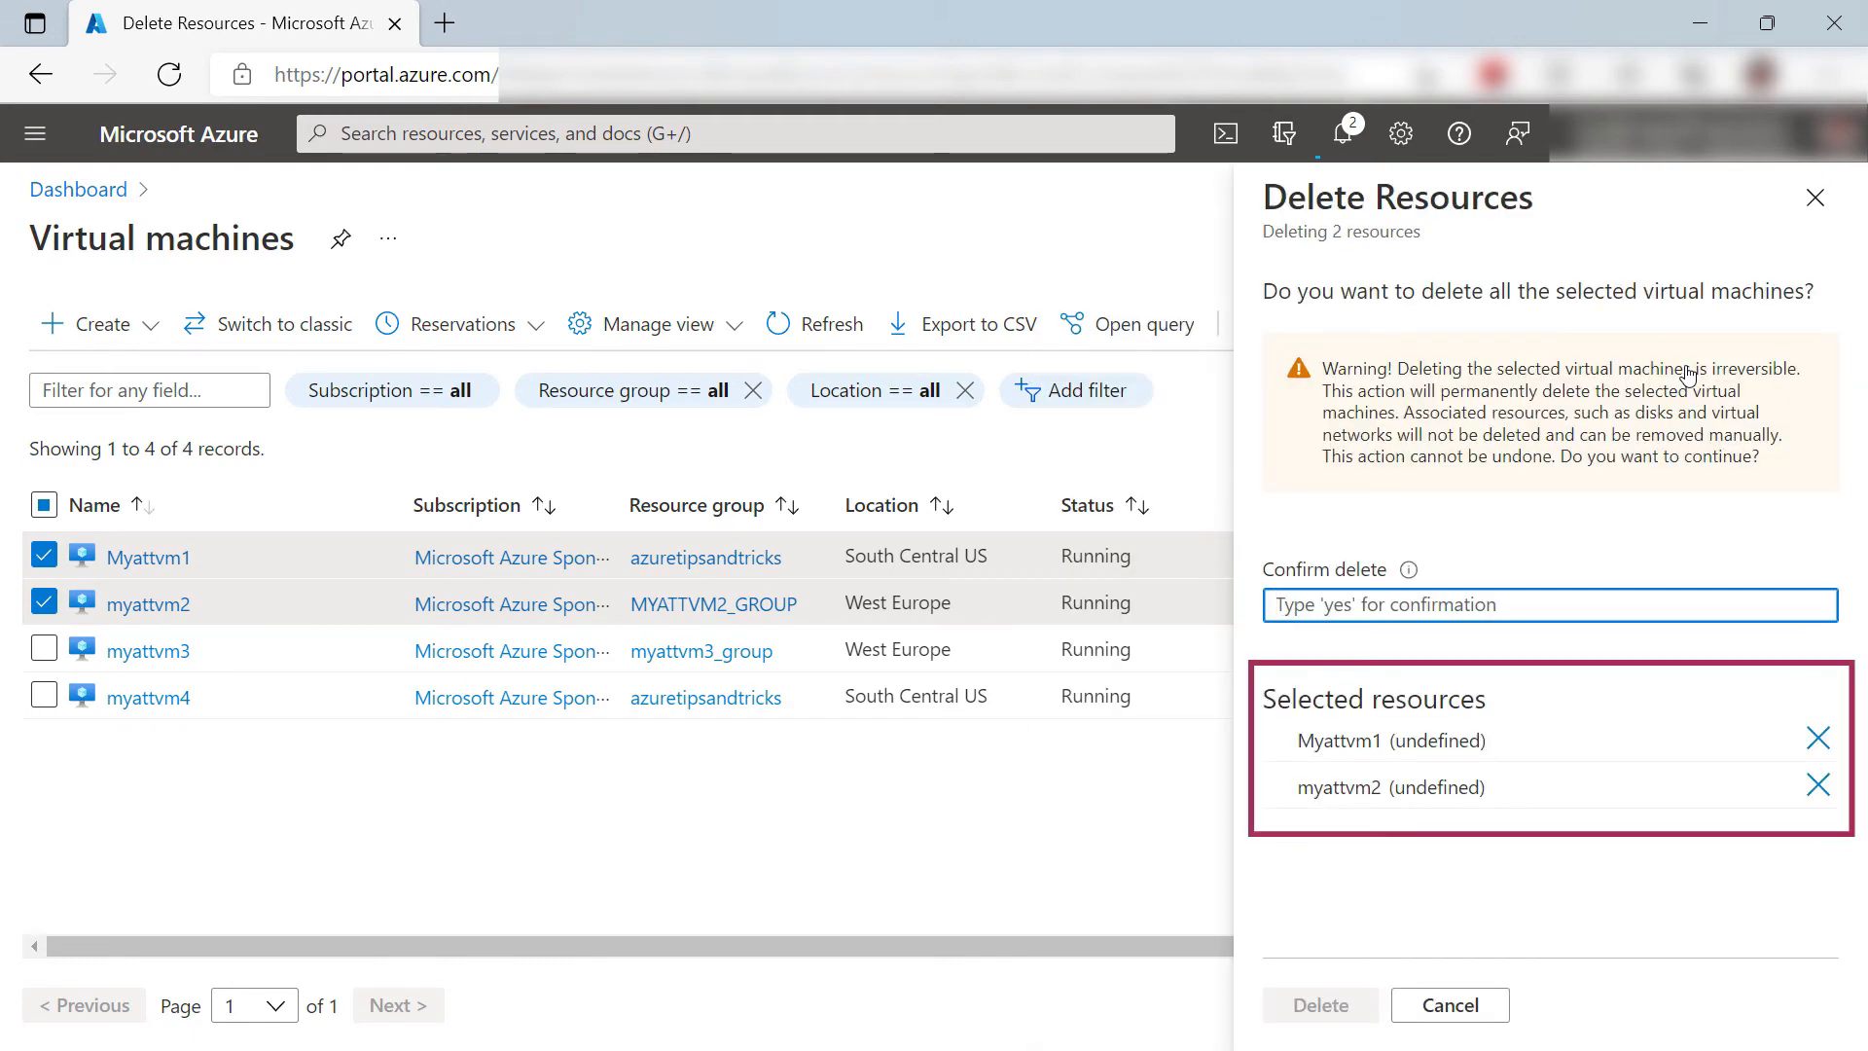
Step: Confirm with 'yes', delete both machines, and dismiss the progress notification
left_click(1549, 605)
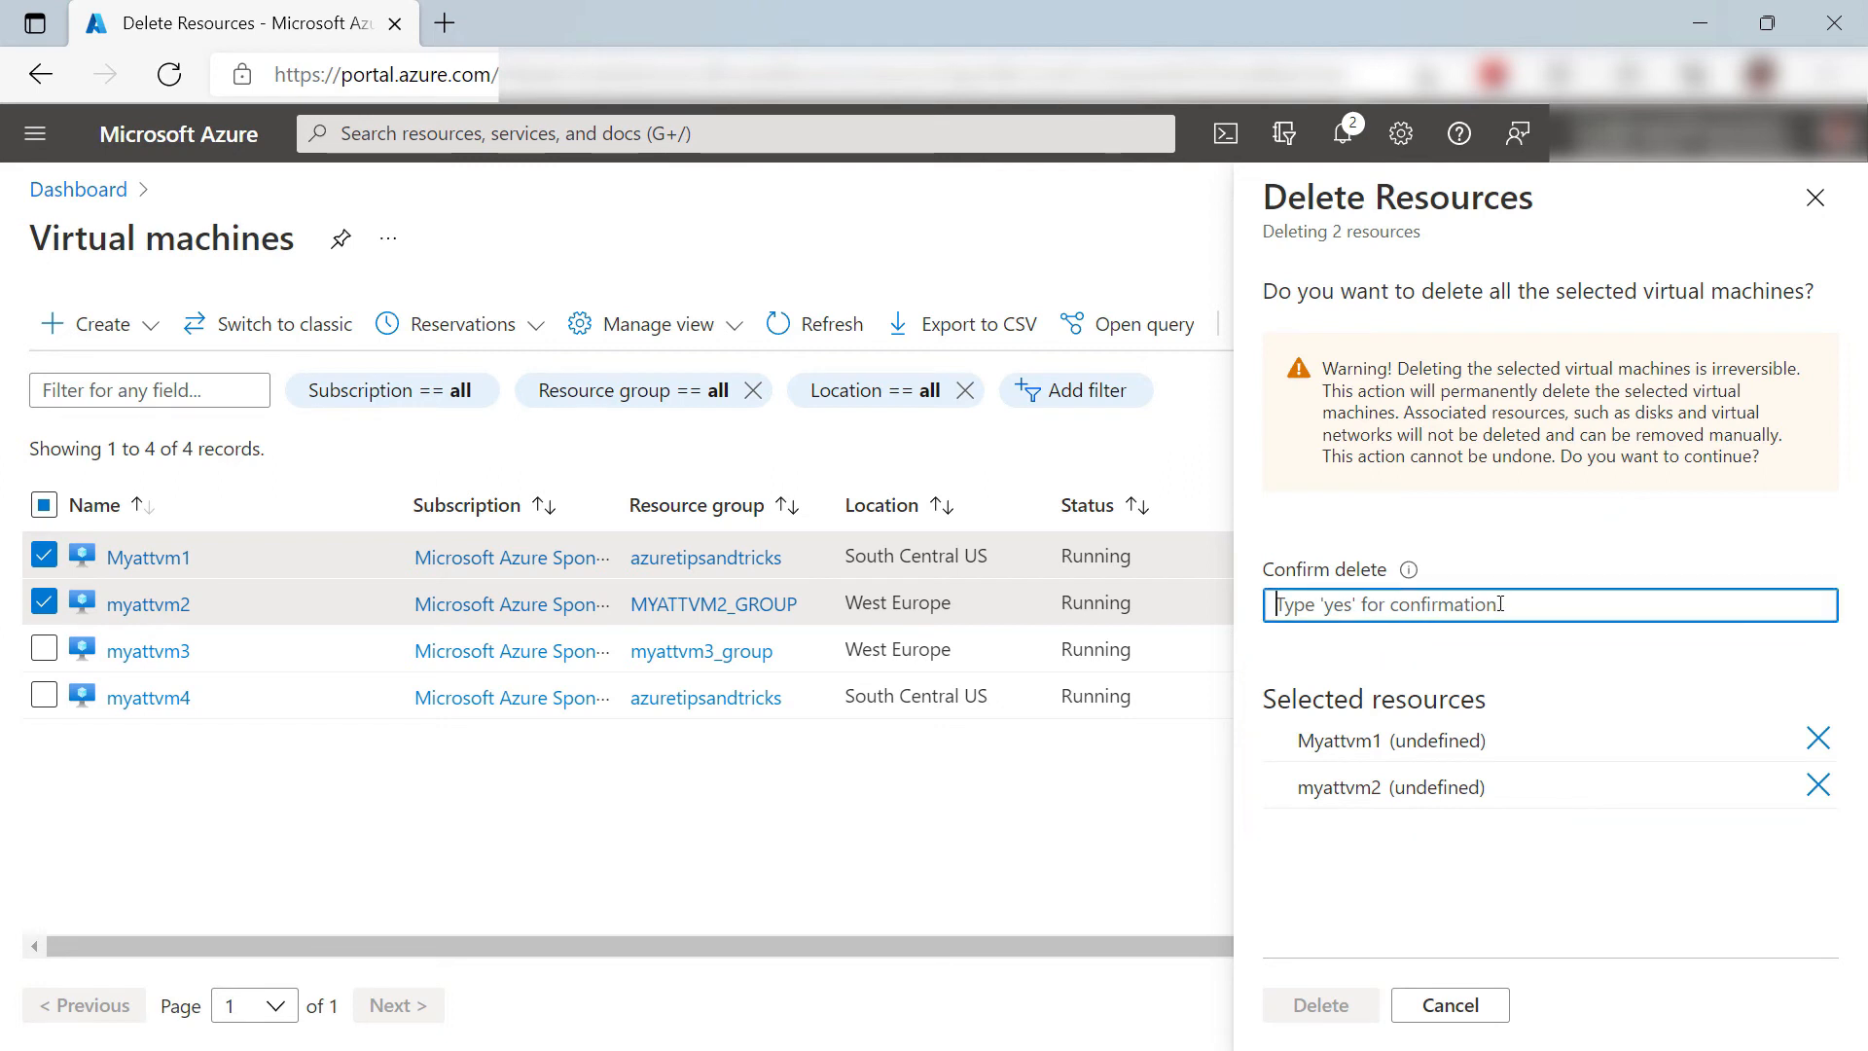
type("yes")
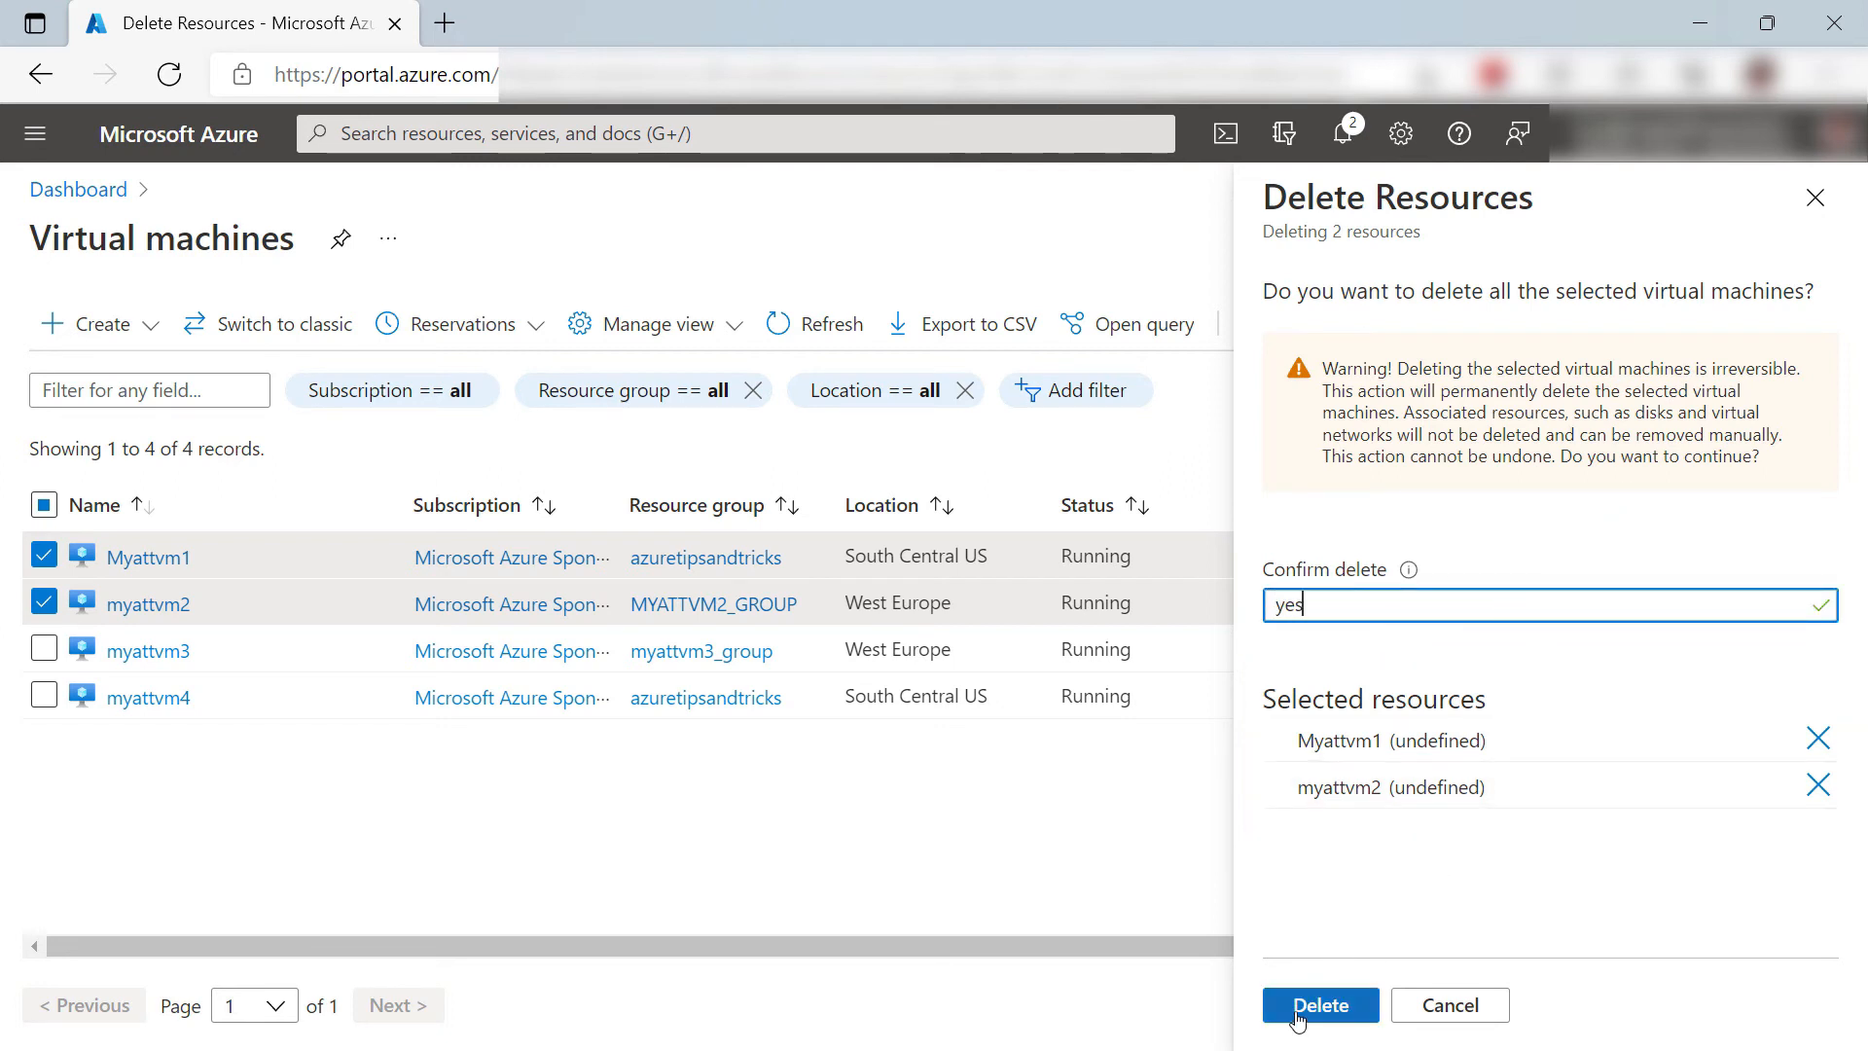
left_click(1322, 1004)
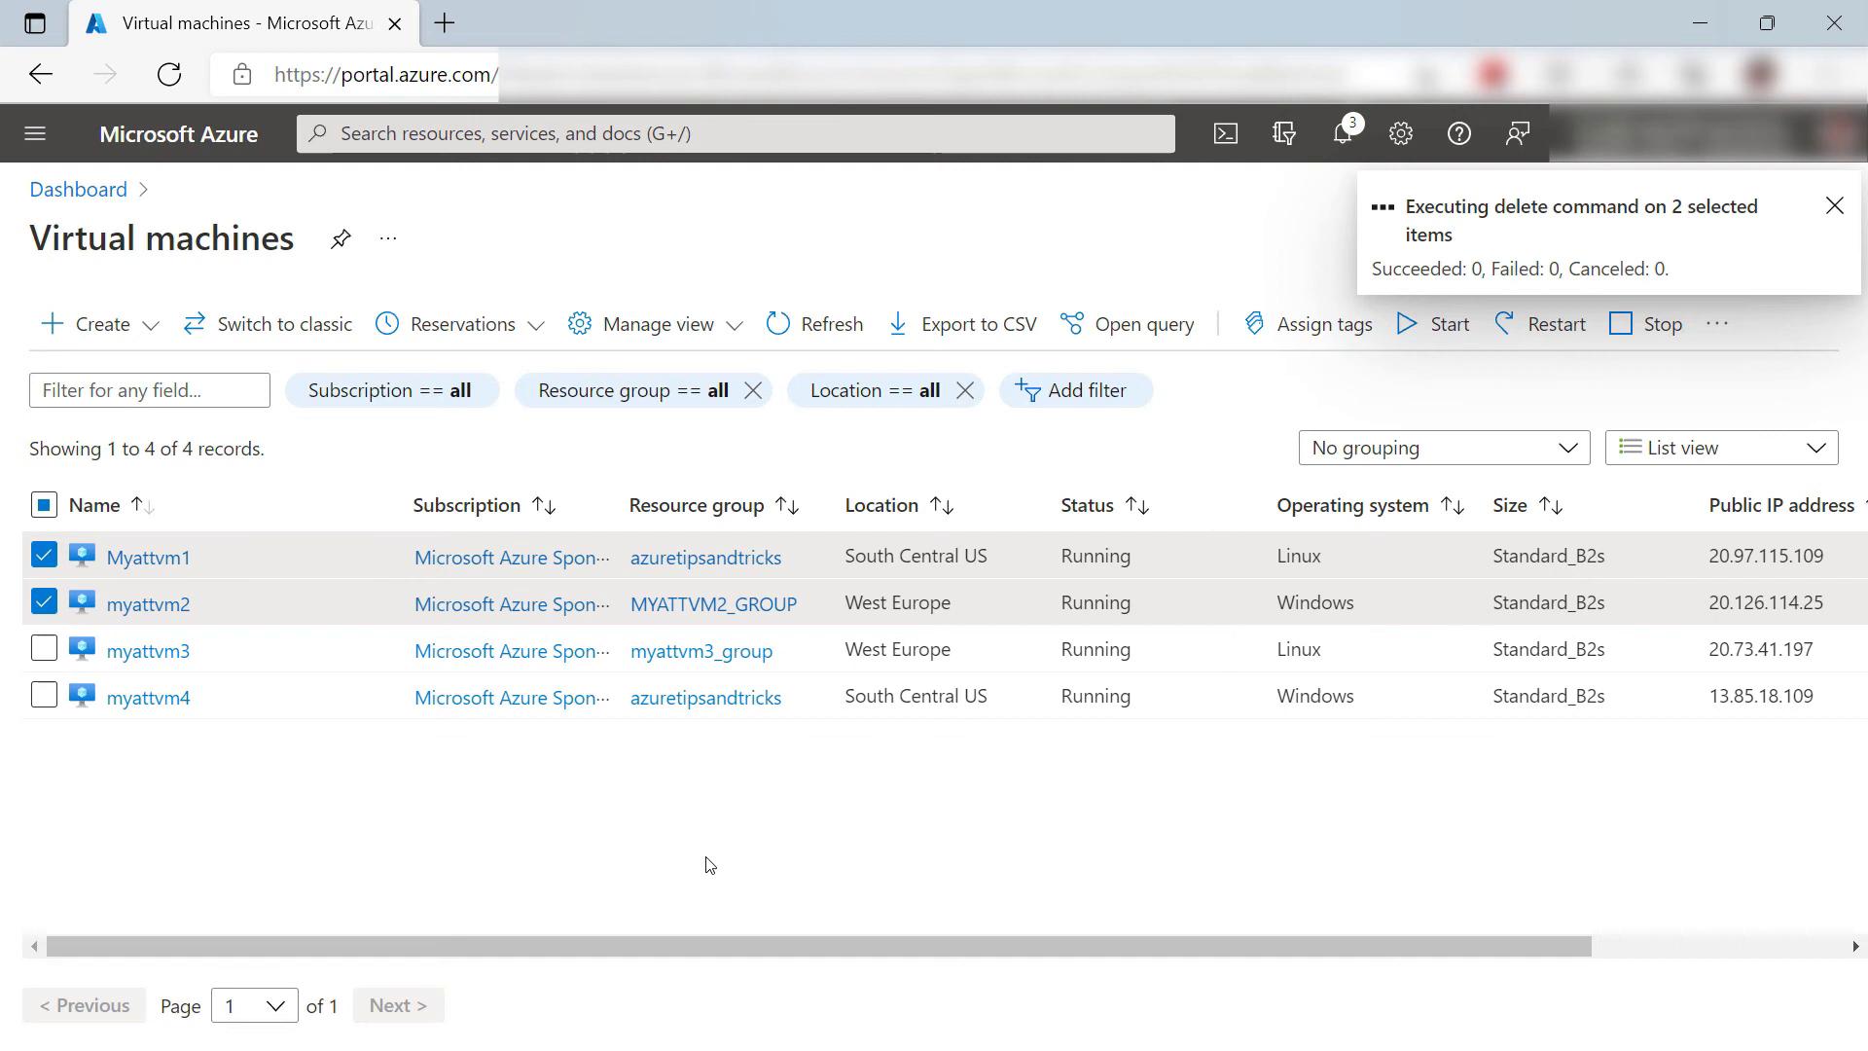
mouse_move(695, 860)
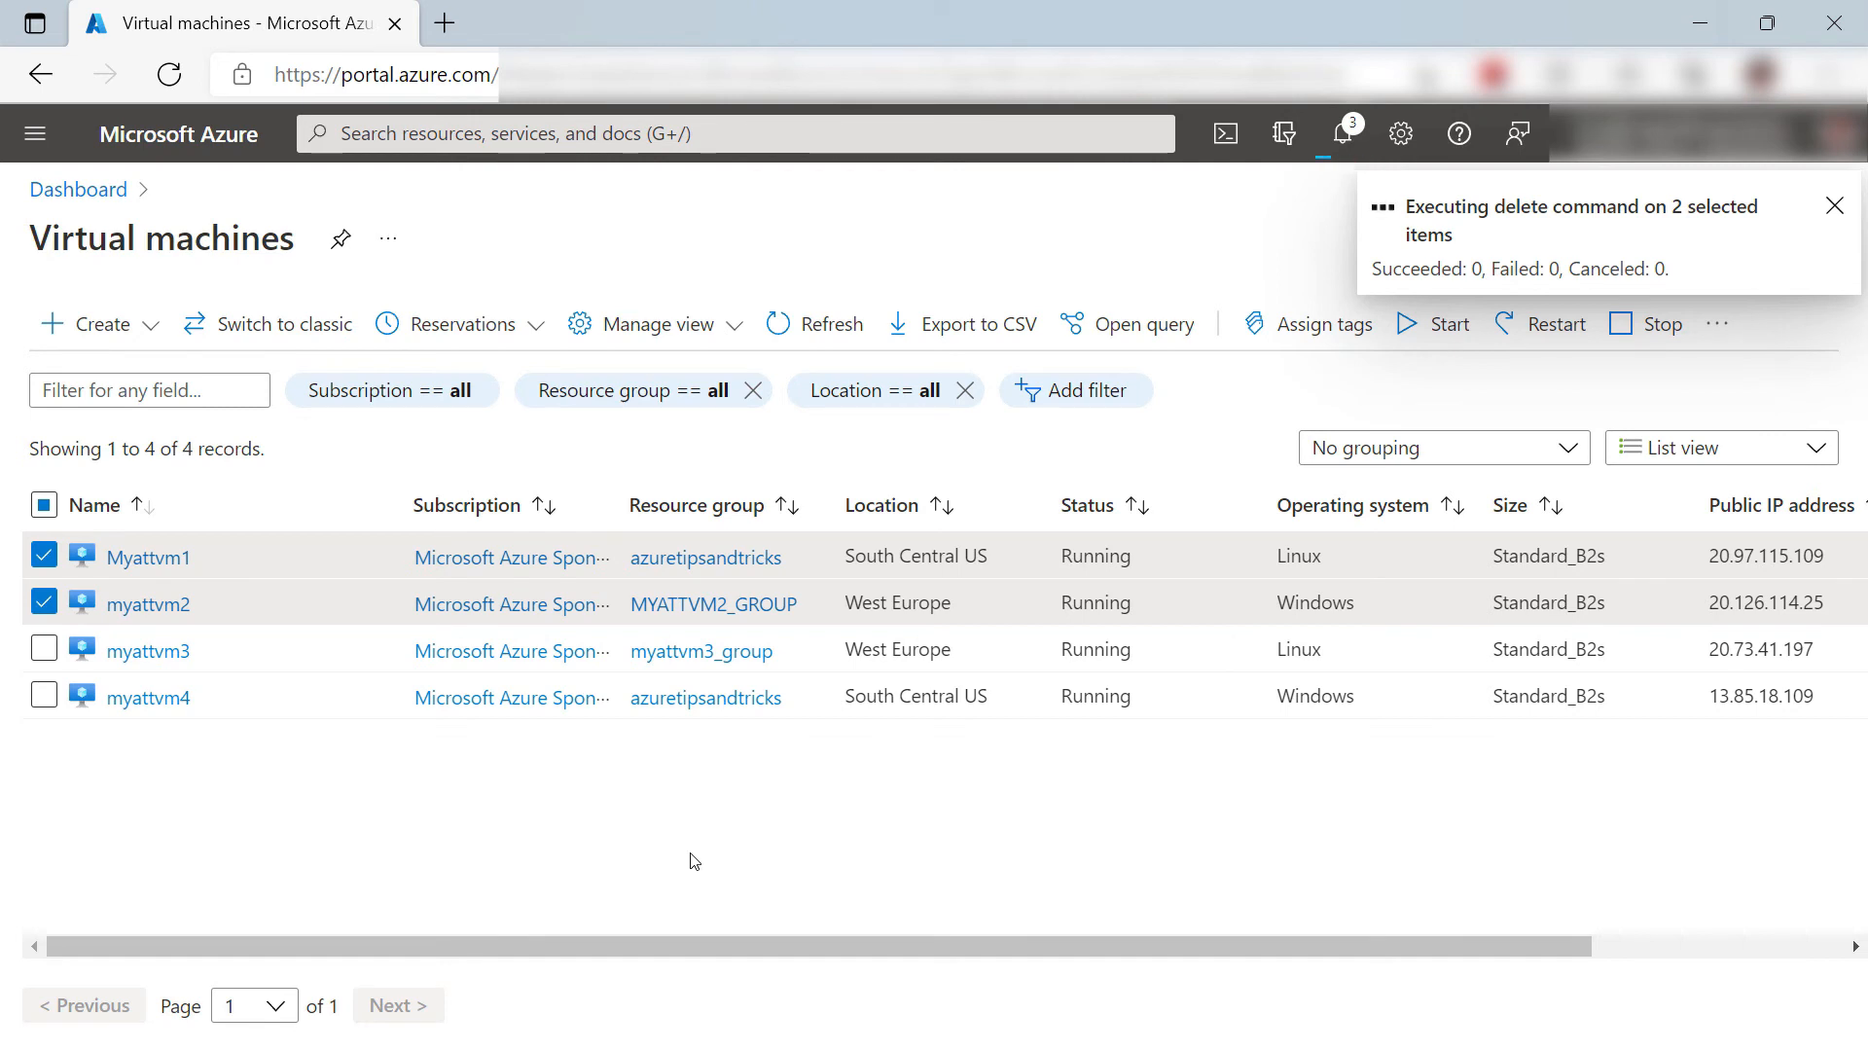
left_click(1834, 207)
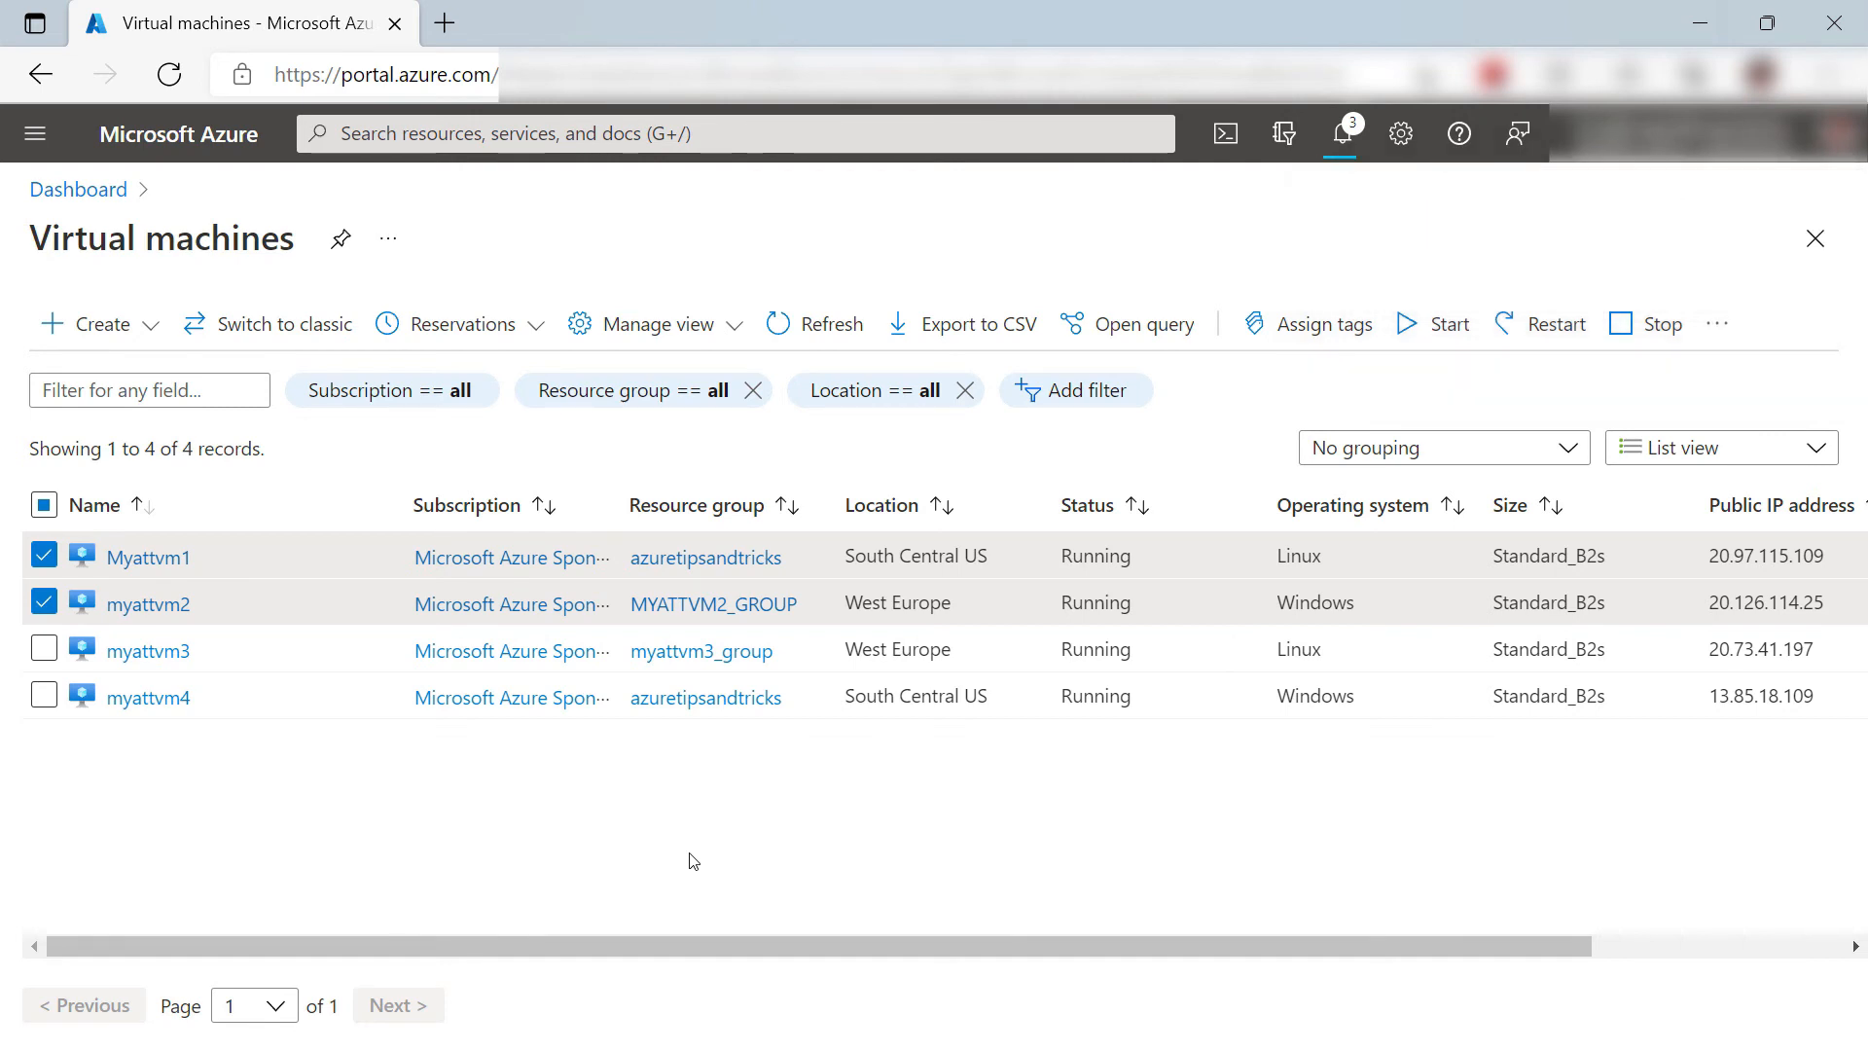